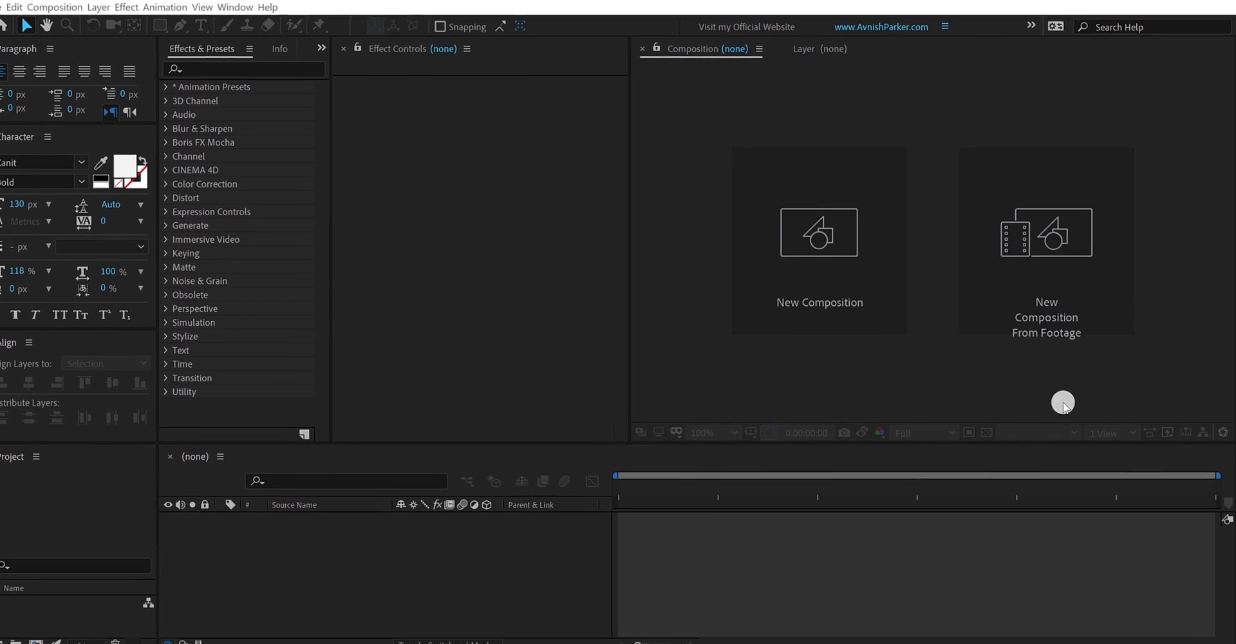
- Create a new 1920×1080, 60 fps, 10-second composition named Text_01
click(819, 232)
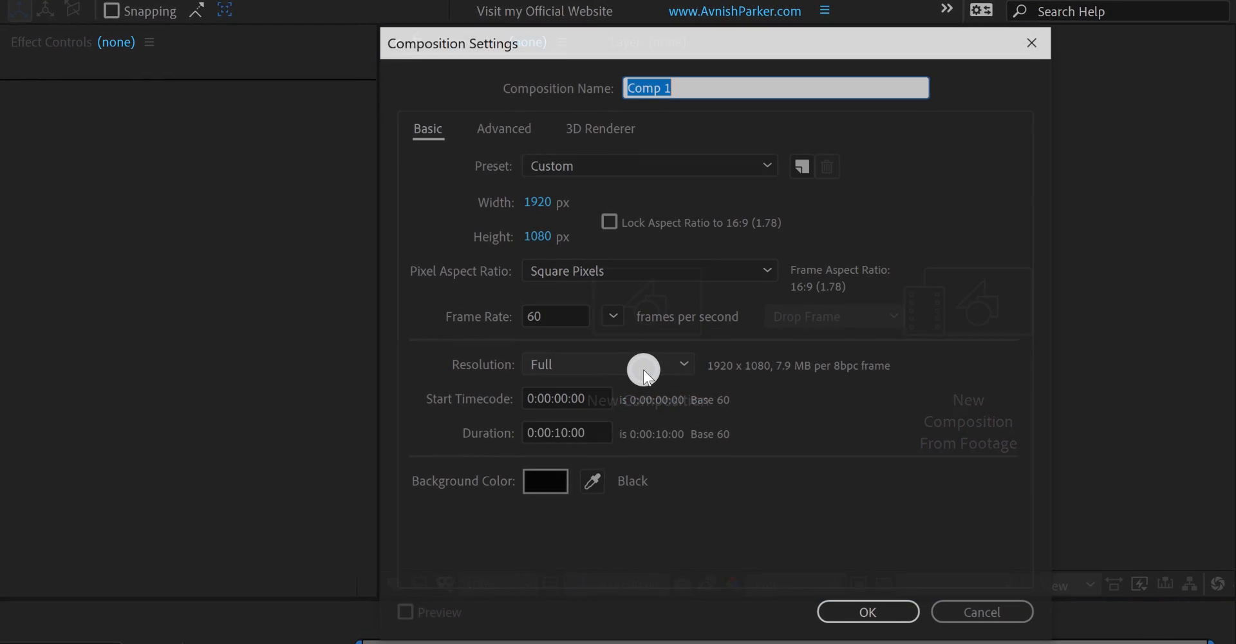
text(Text_01)
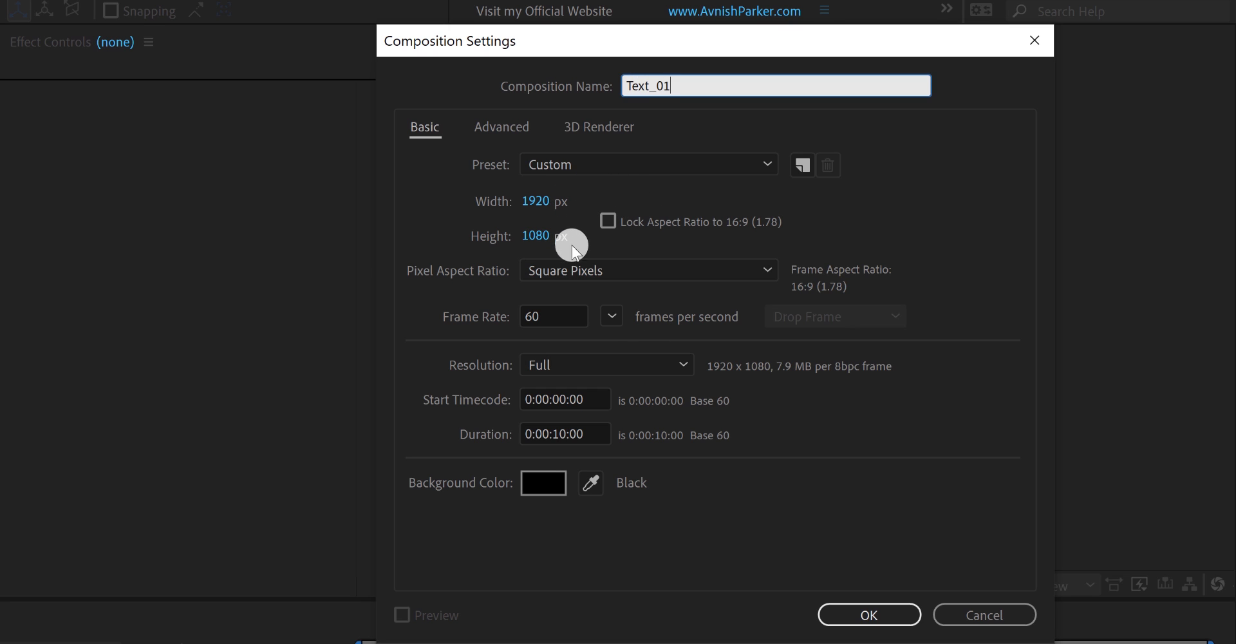
mouse_move(646, 392)
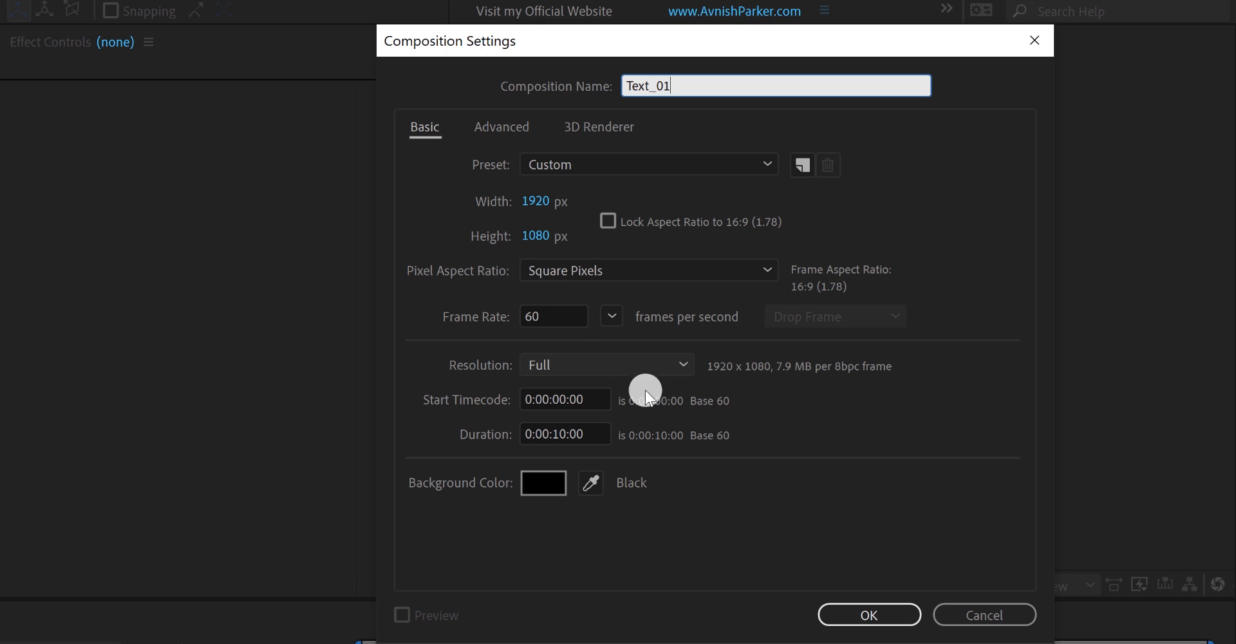
click(871, 614)
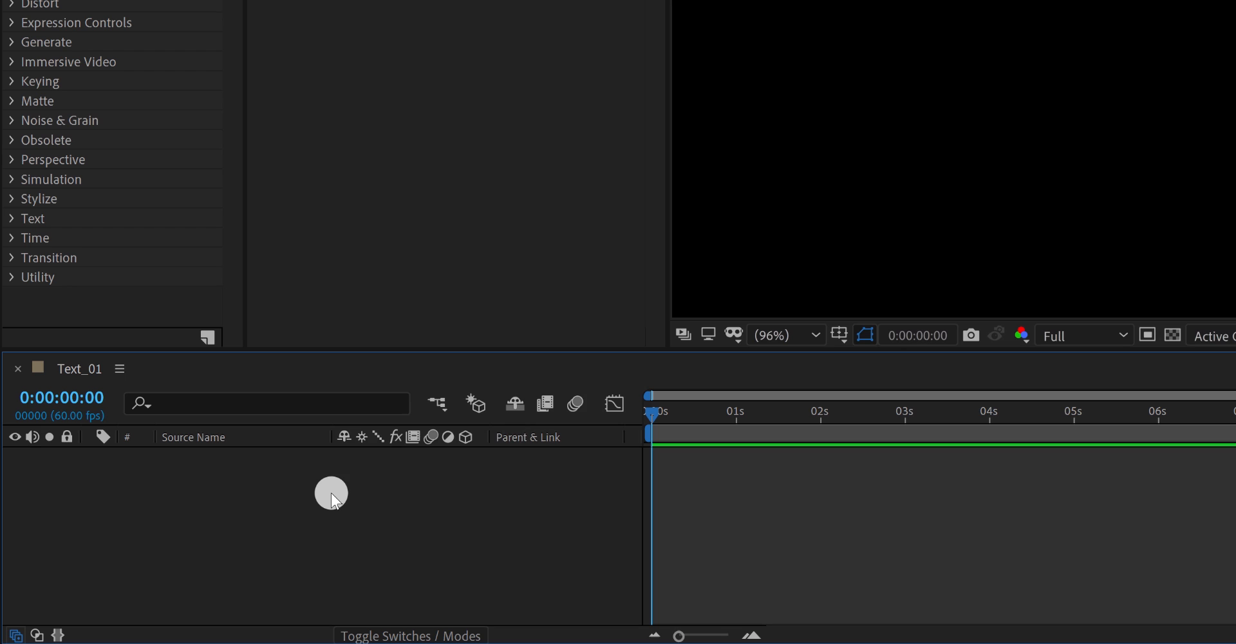
- Add a near-black (#101010) solid layer named Background to the composition
right_click(331, 495)
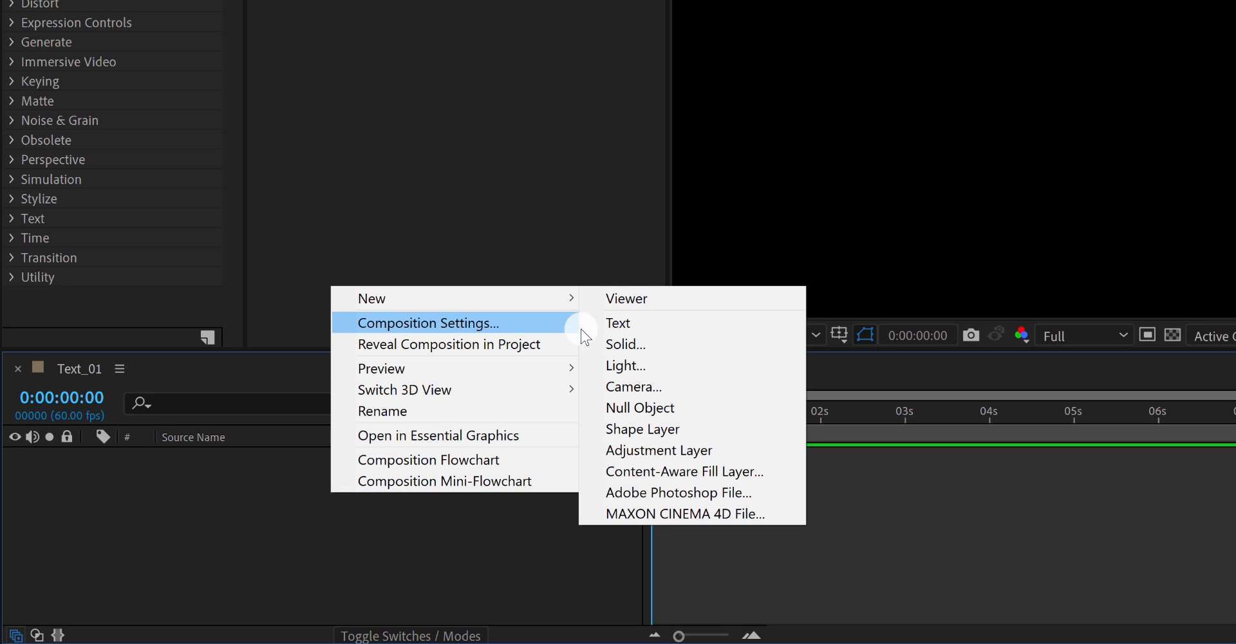
click(626, 344)
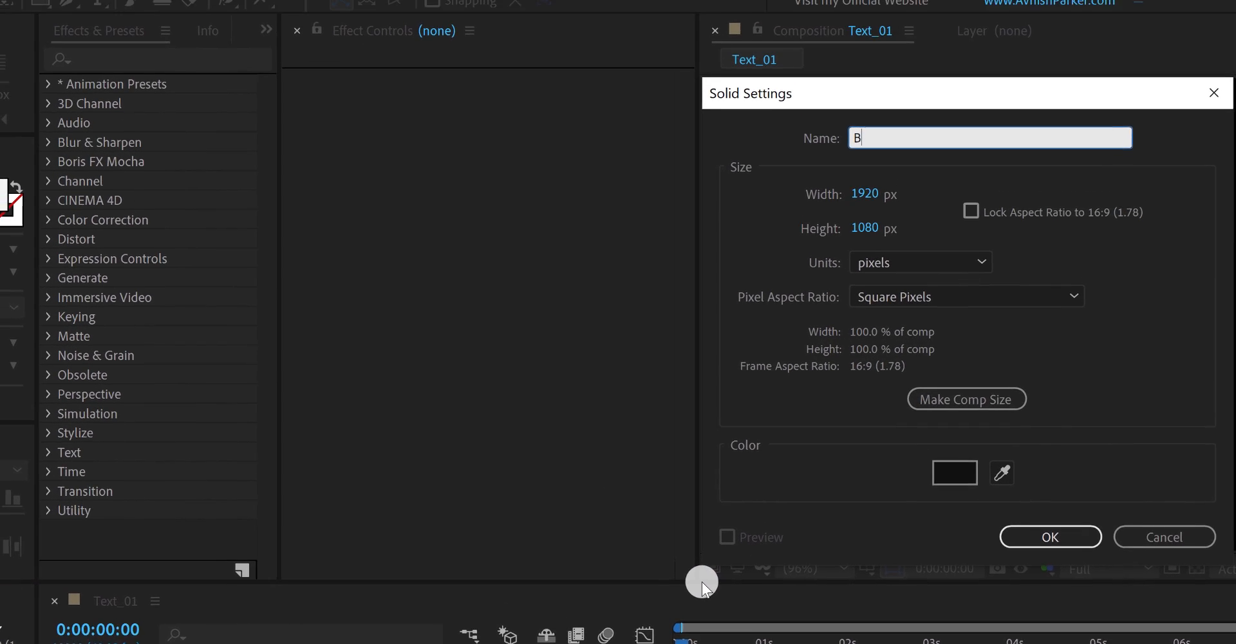
text(ackground)
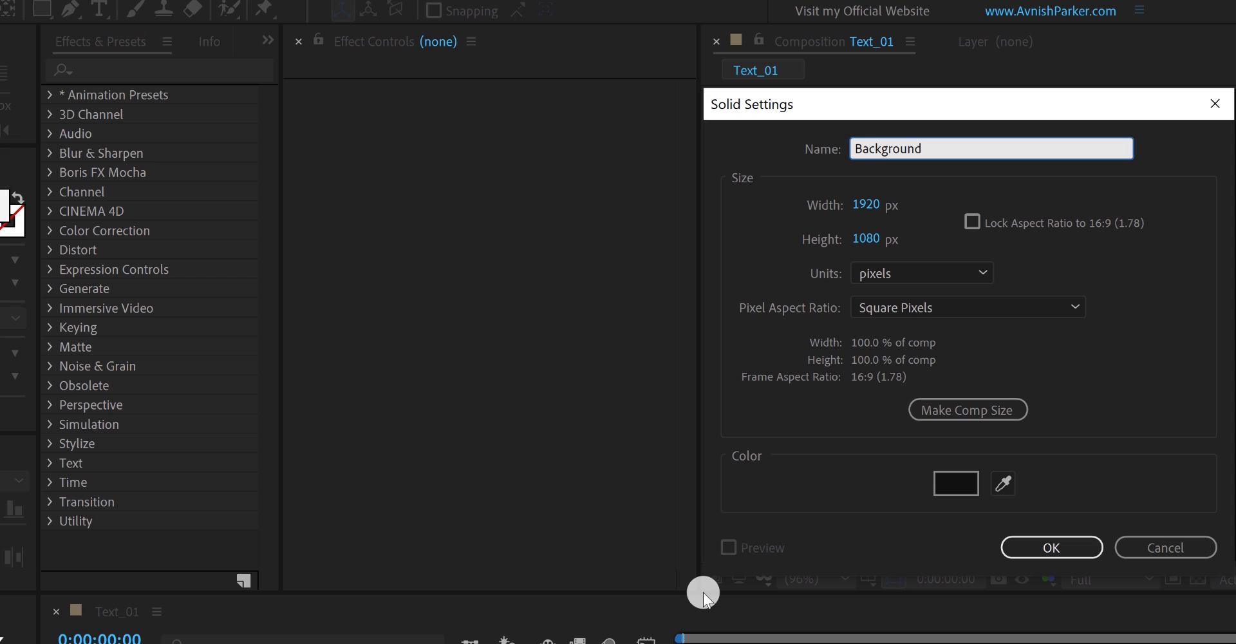
click(955, 483)
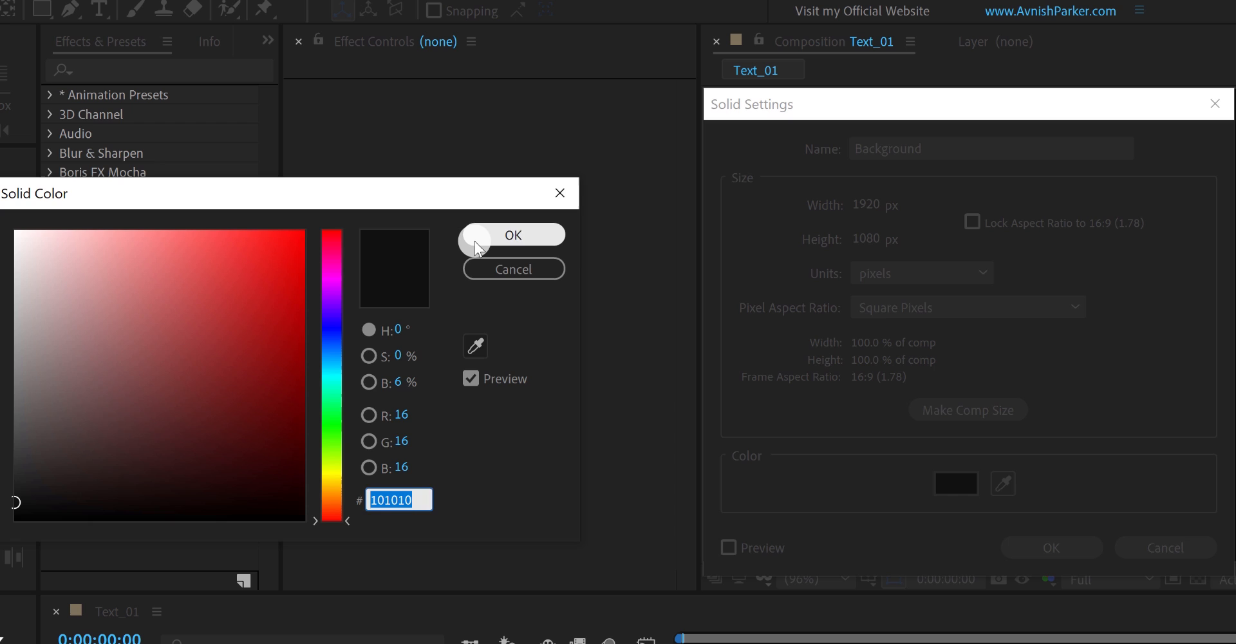
click(512, 234)
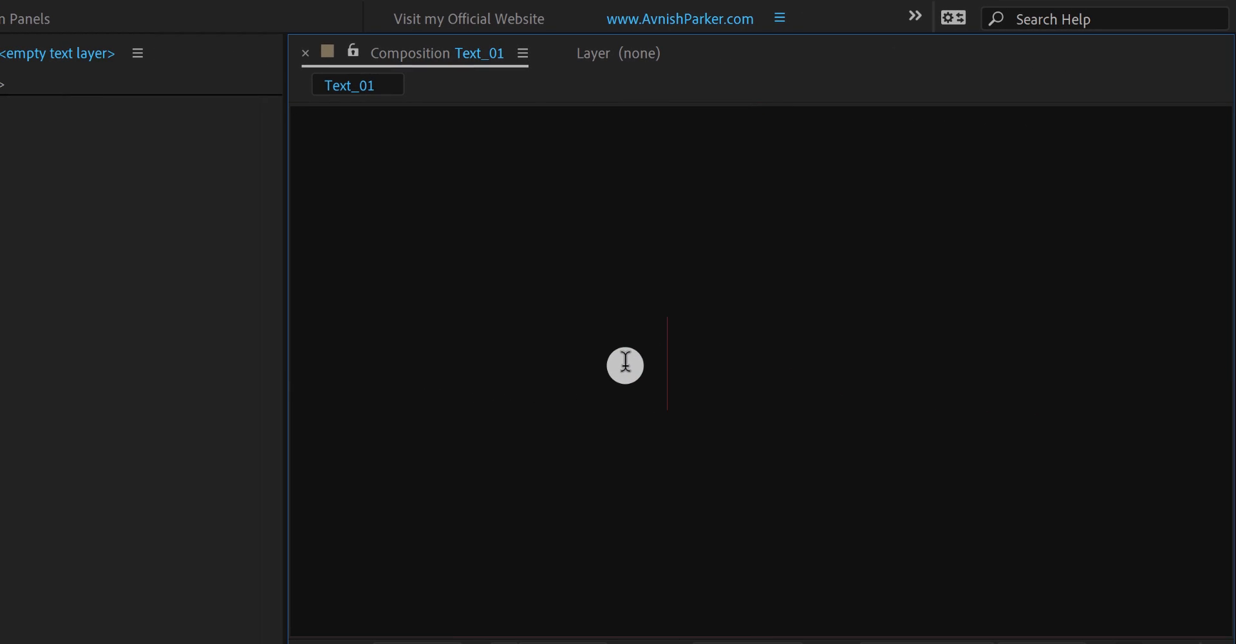
- Create a white bold text layer reading 'motion' and centre it horizontally
text(motion)
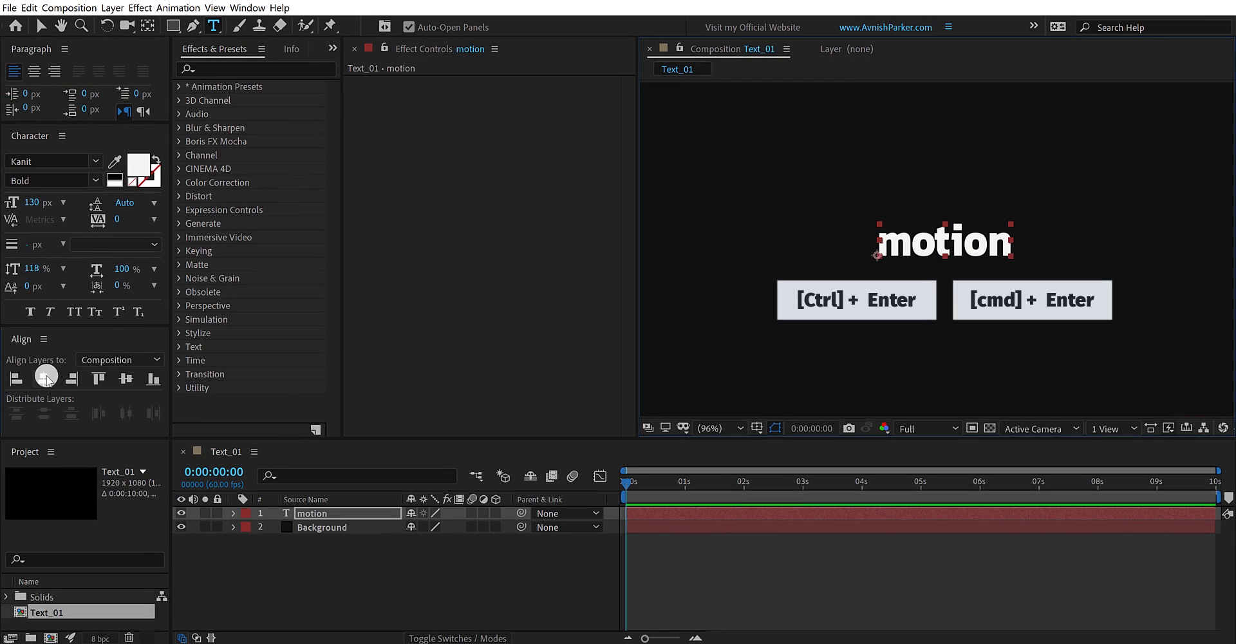
click(126, 378)
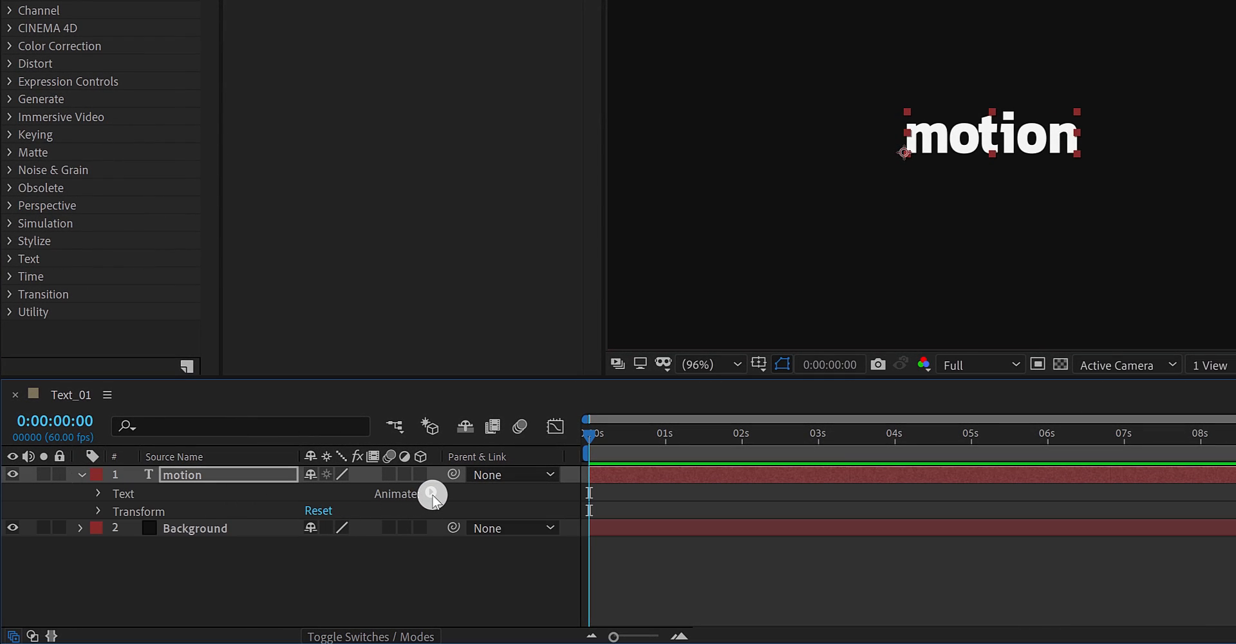
- Add Animator 1 to the motion text with Scale and Rotation properties
click(431, 493)
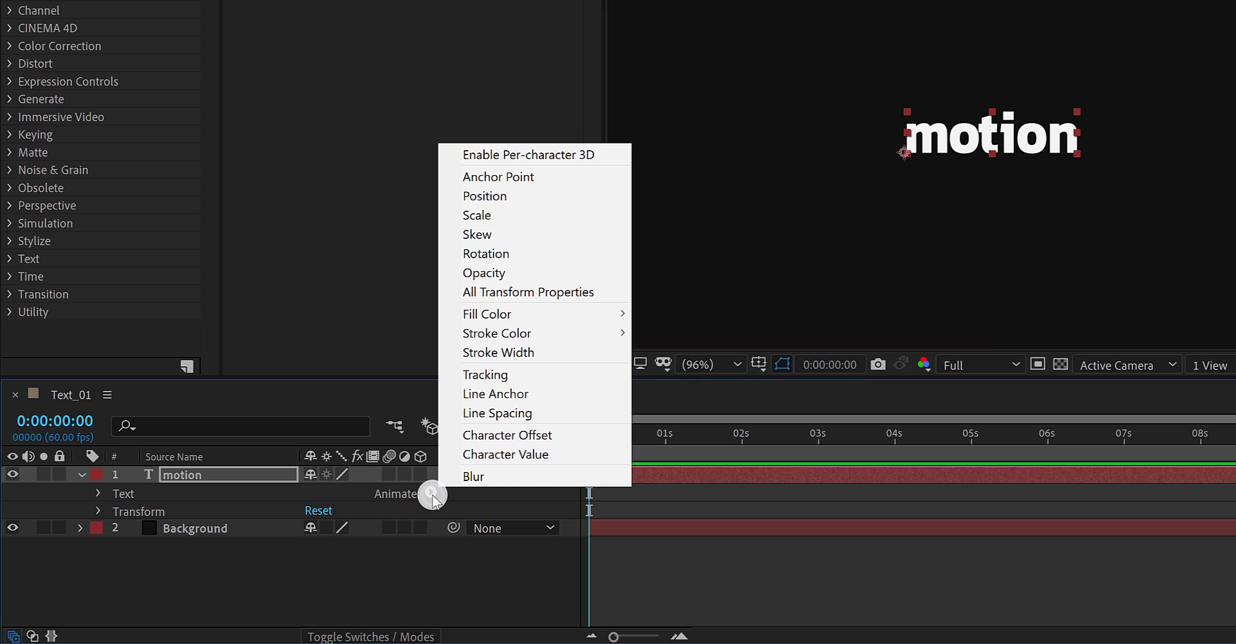
mouse_move(525, 222)
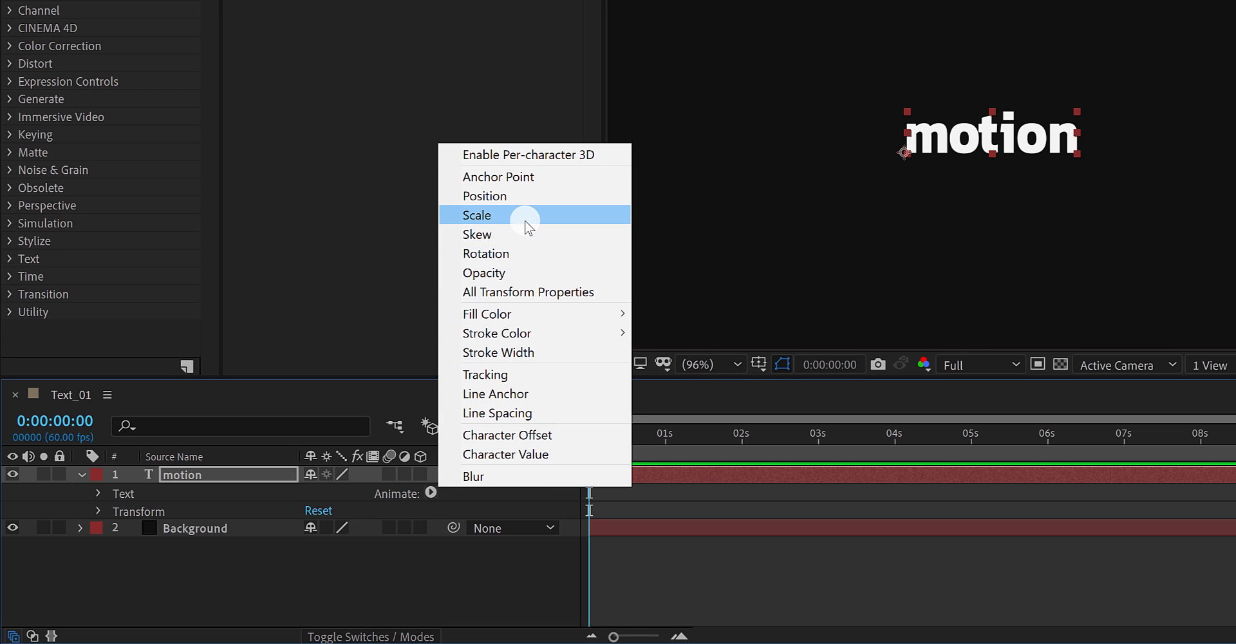
click(477, 215)
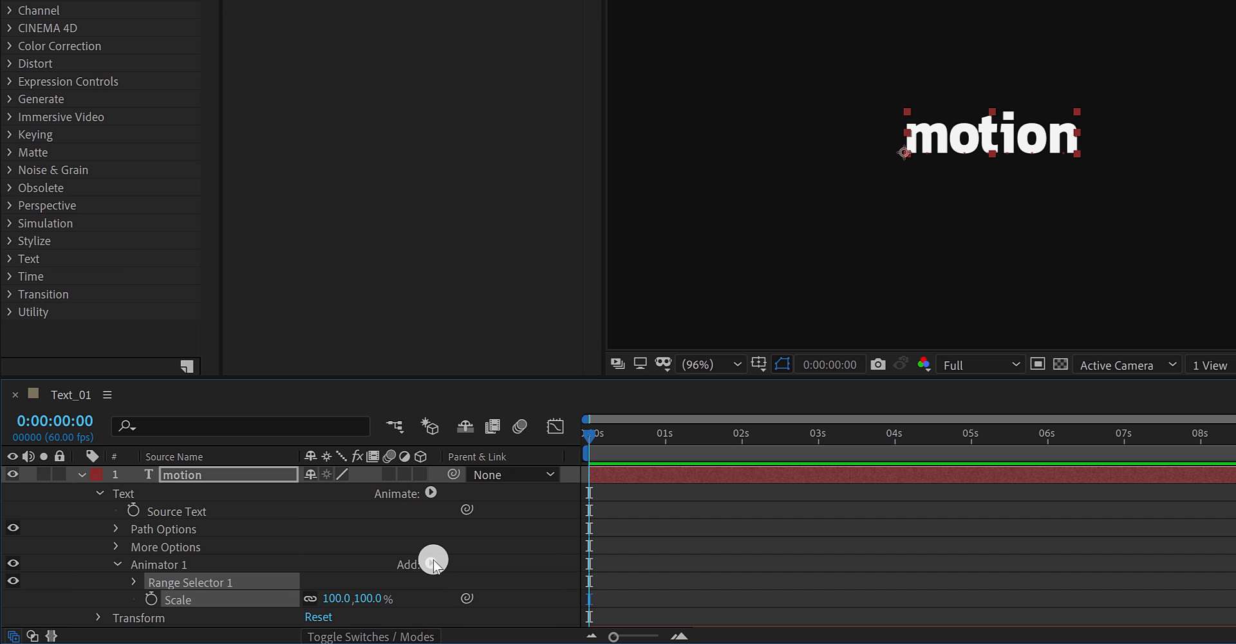
click(431, 564)
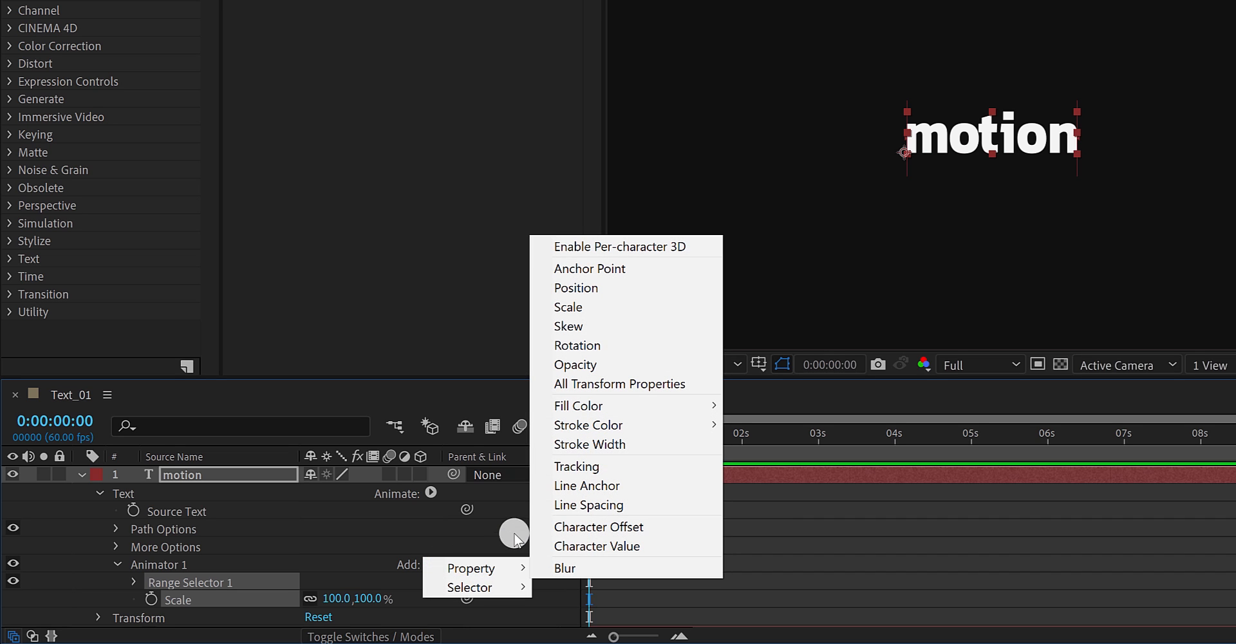
mouse_move(574, 352)
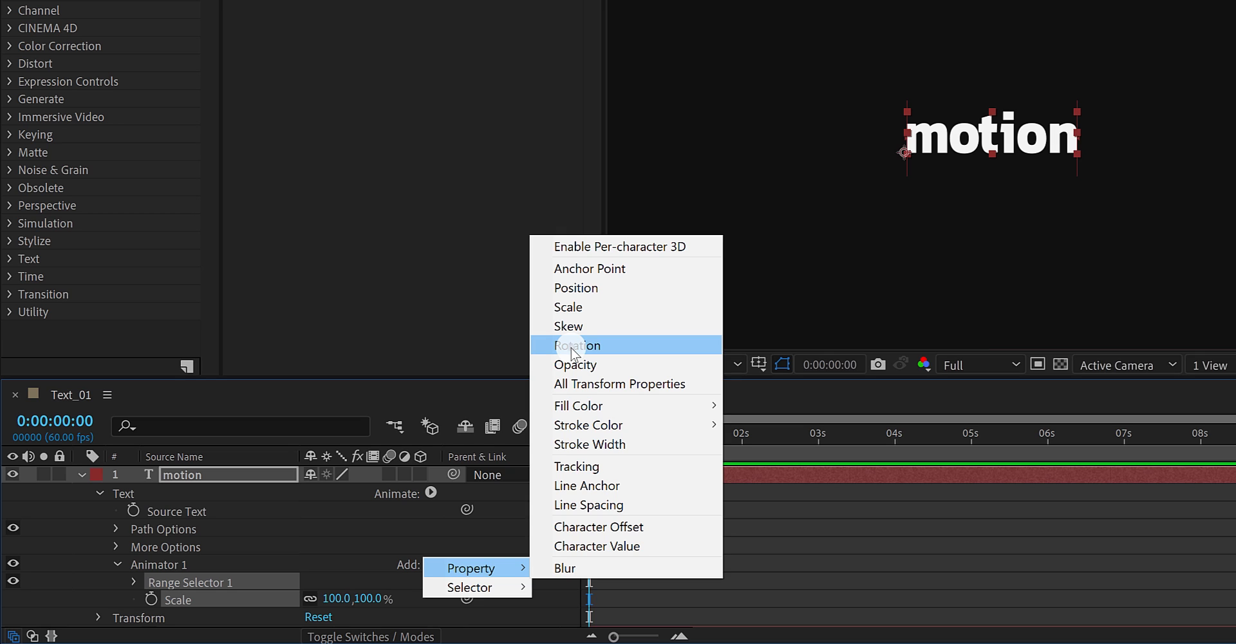
click(577, 345)
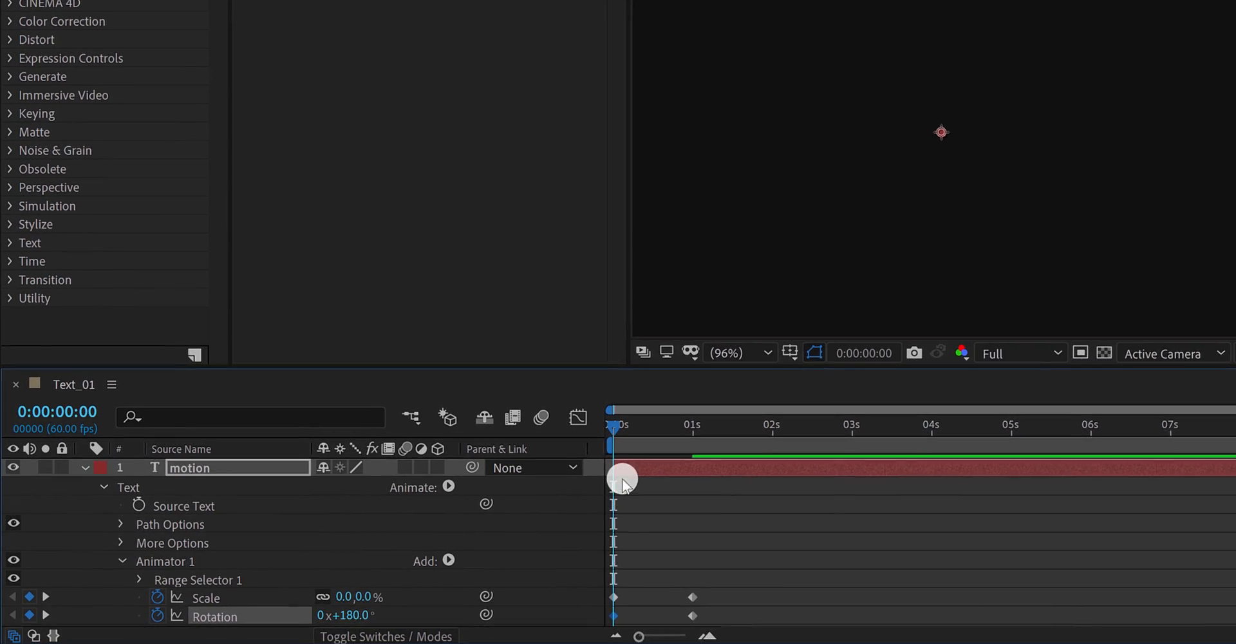
- Check the scale-and-spin entrance and apply Easy Ease to its keyframes
drag(622, 480, 713, 431)
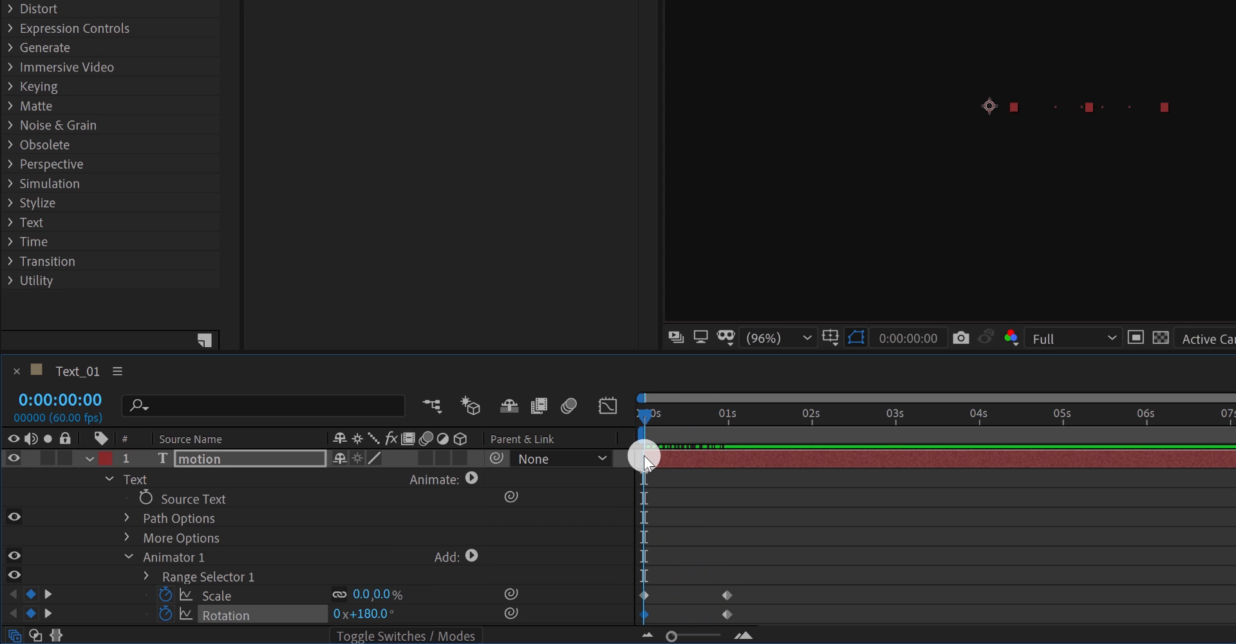
drag(647, 456, 726, 442)
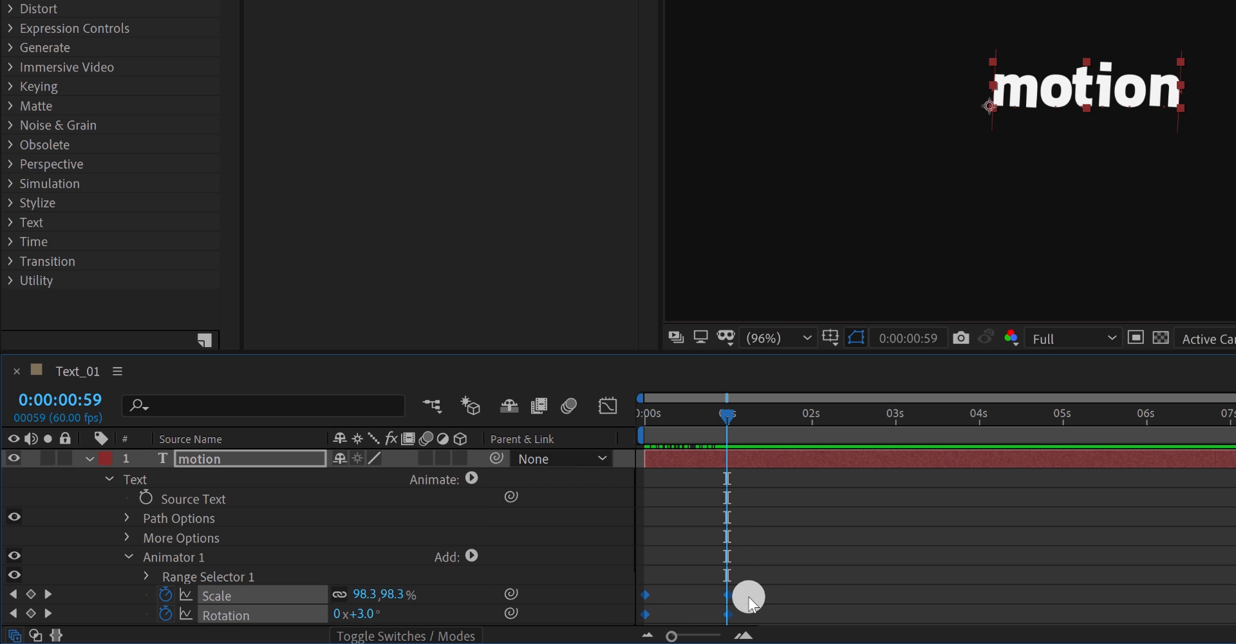
key(f9)
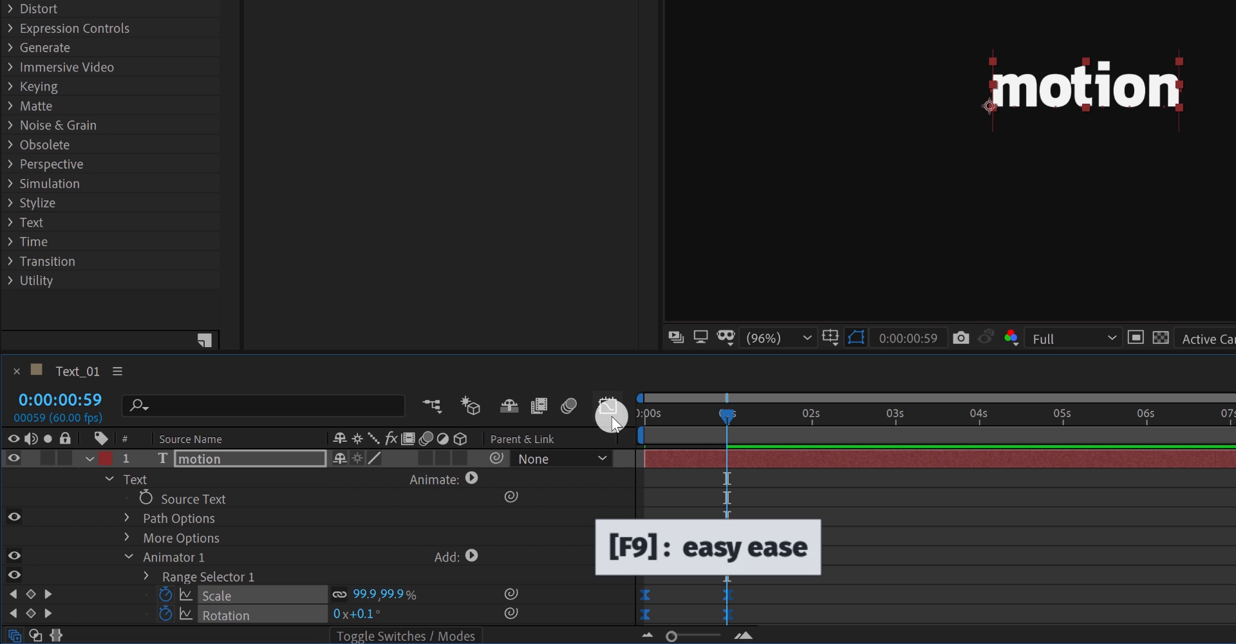
click(608, 406)
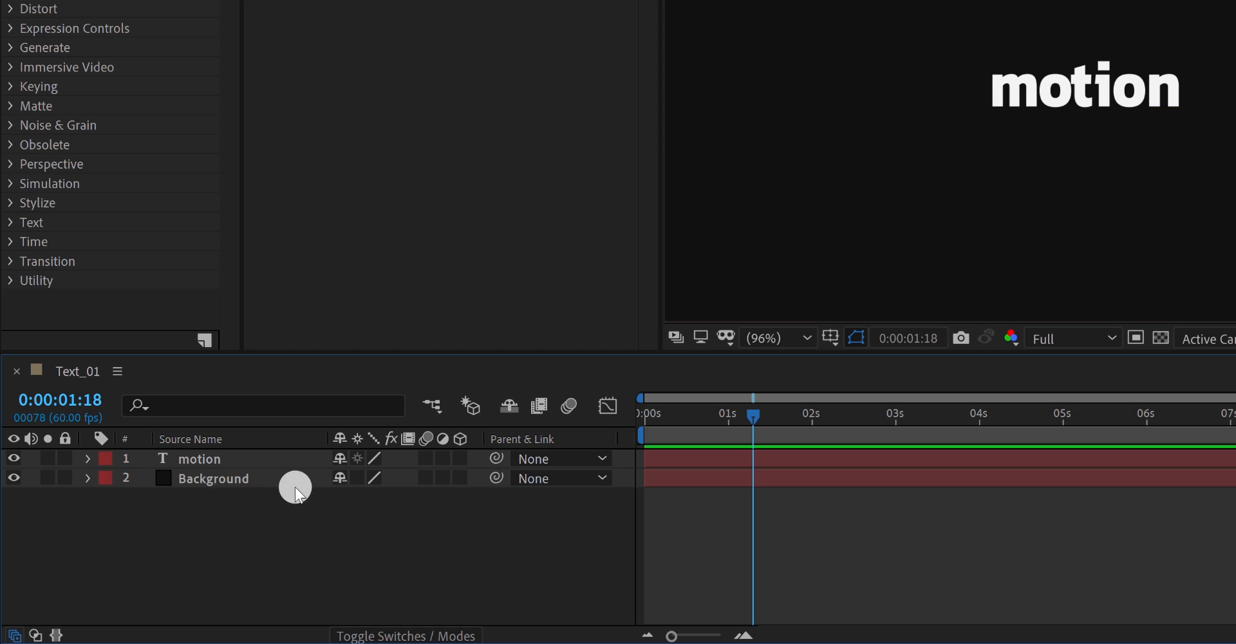
- Duplicate the motion text layer and recolour a copy to a coral red fill
click(200, 459)
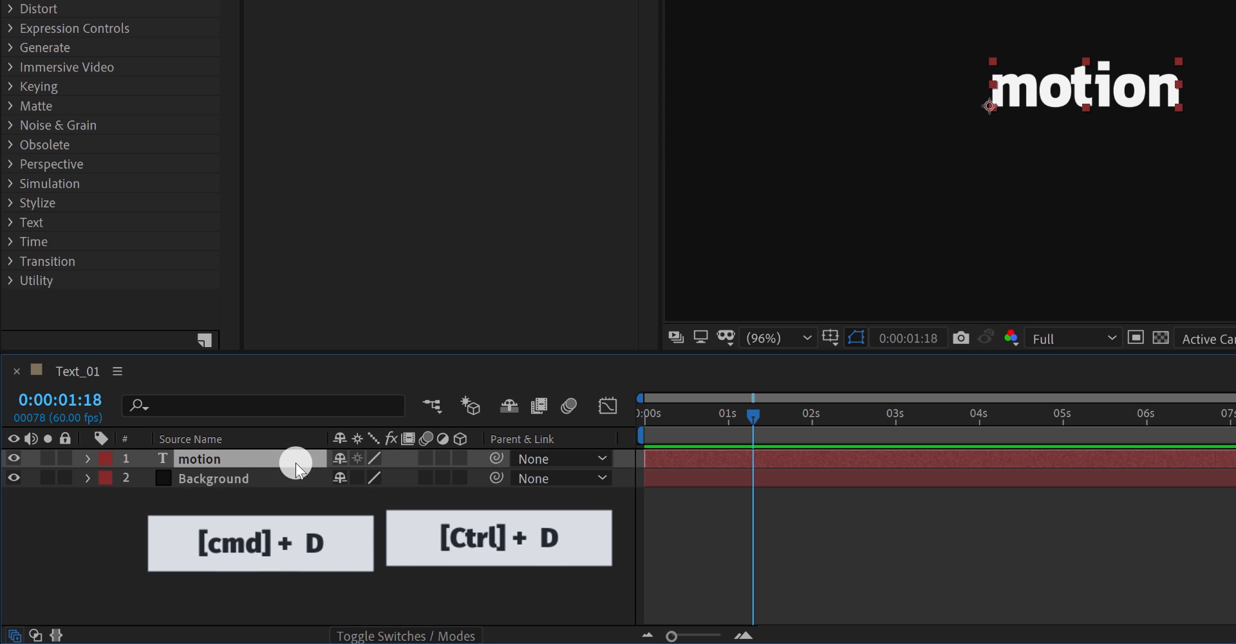
key(Cmd+D)
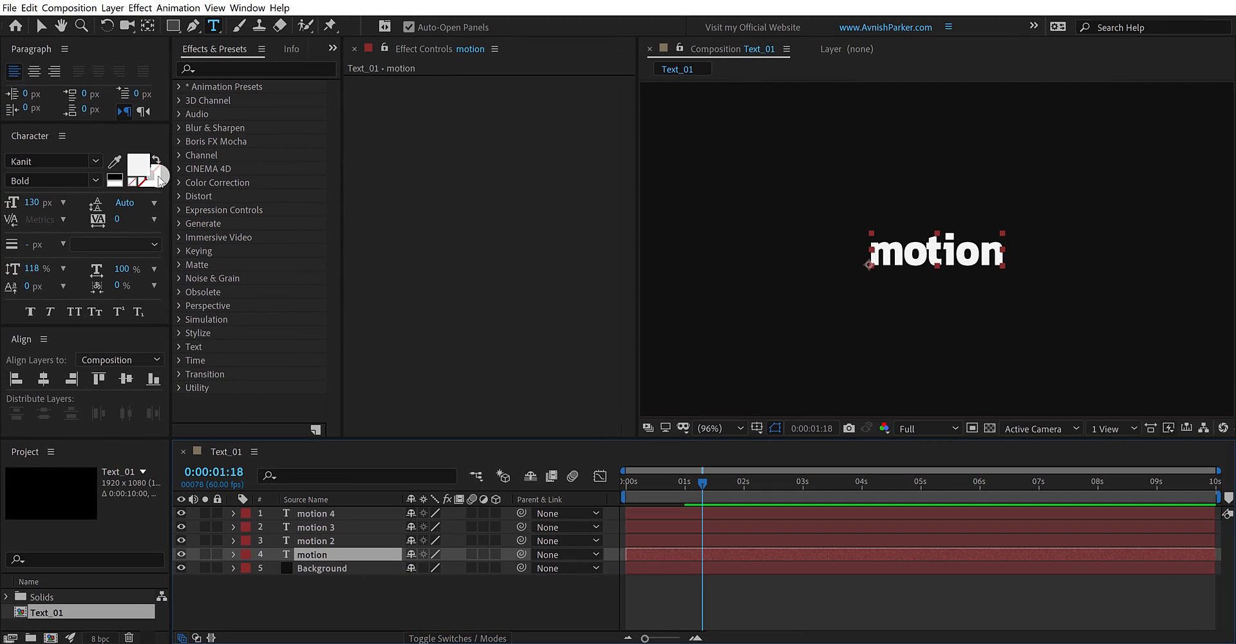
click(147, 169)
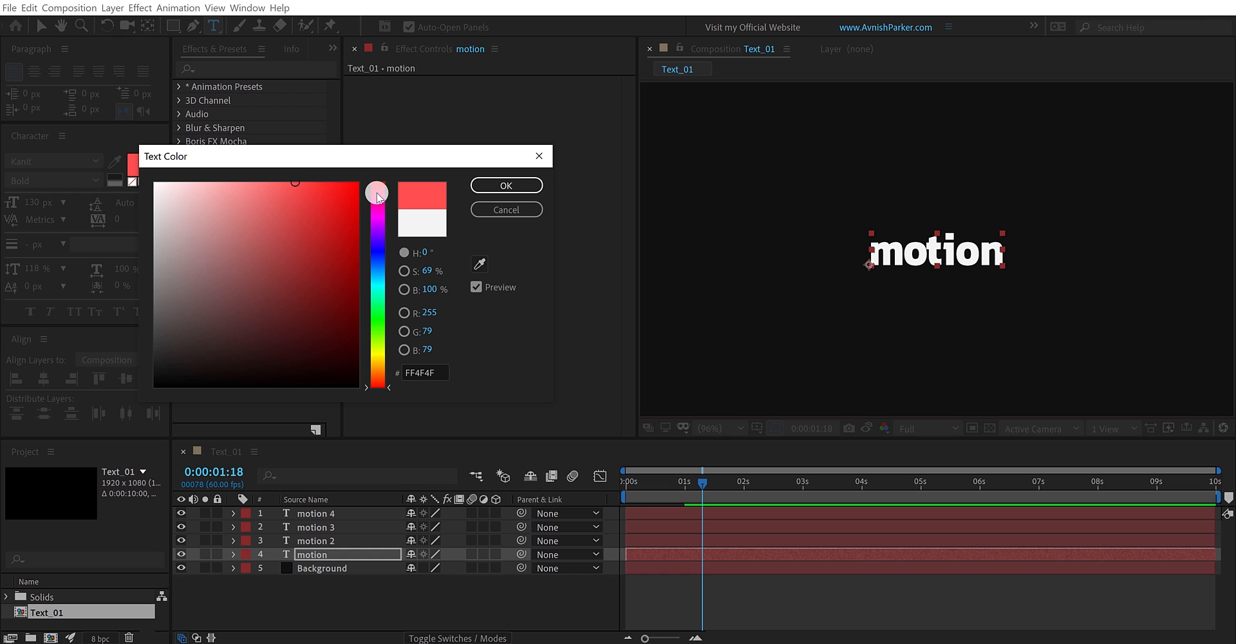
click(506, 185)
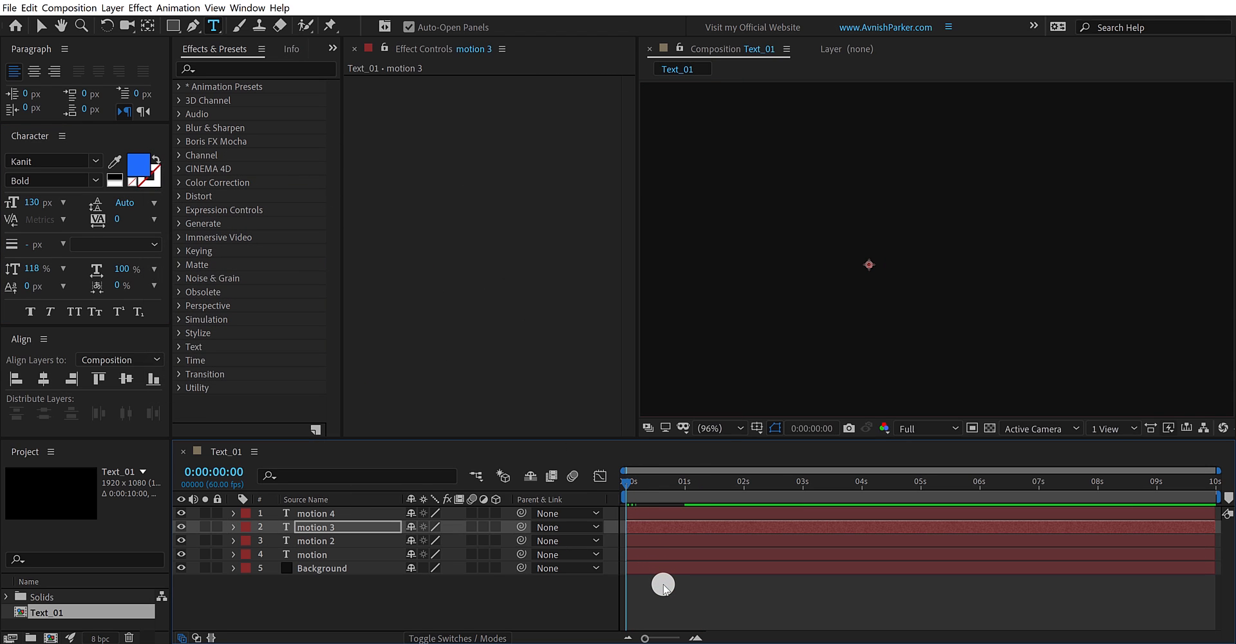
- Stagger the motion 3 and motion 4 layers to start a few frames later
key(=)
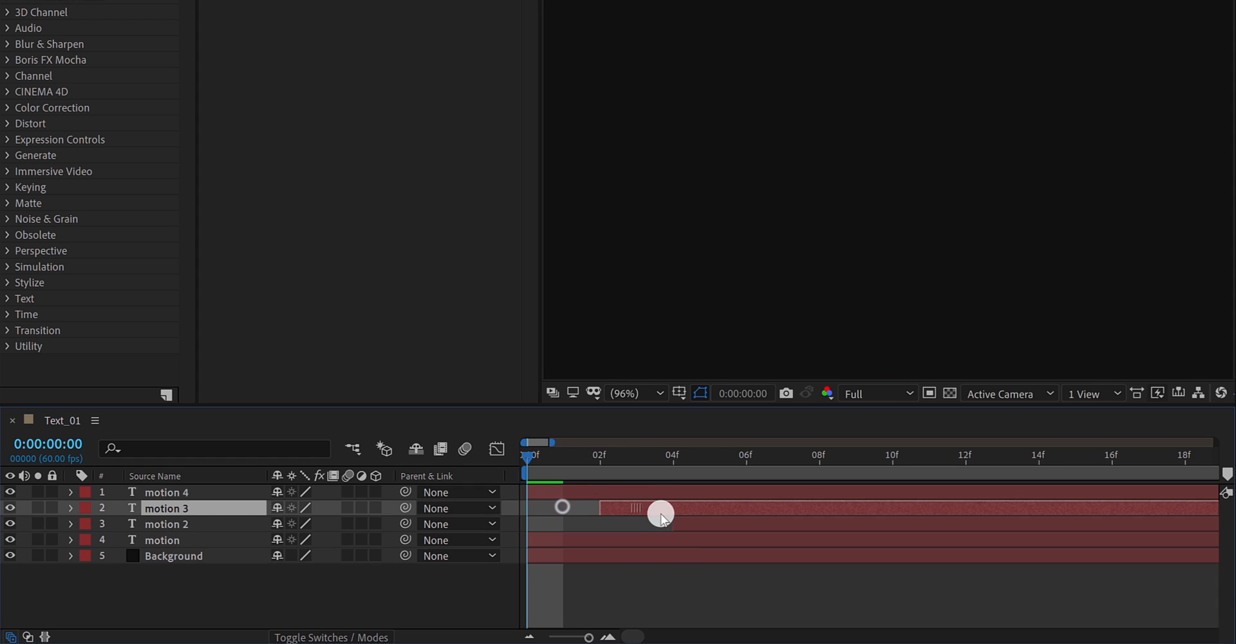
drag(661, 513, 842, 508)
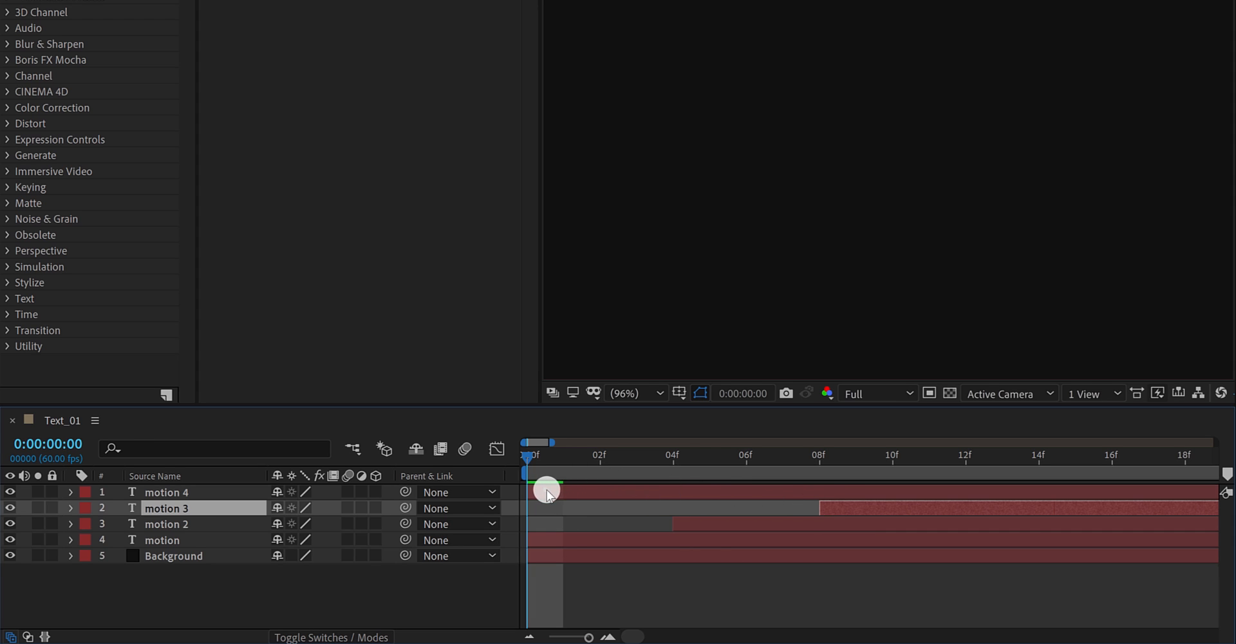
drag(547, 492, 970, 492)
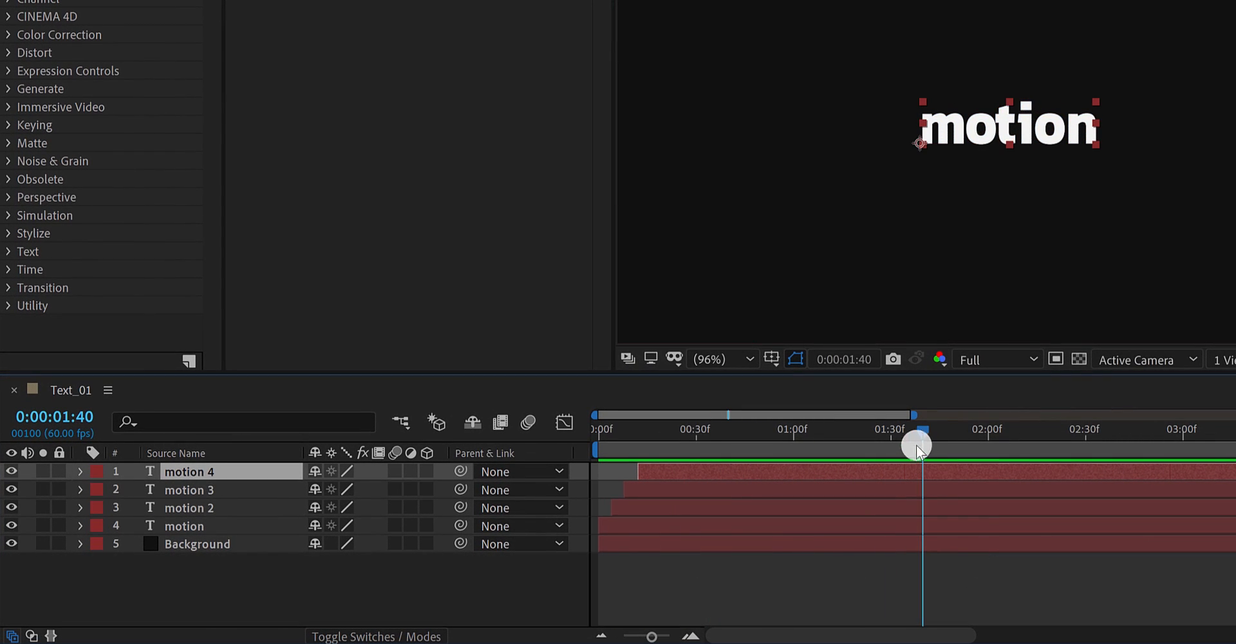
- Scrub to mid-entrance and show the timeline columns needed for Motion Blur switches
drag(915, 444, 746, 444)
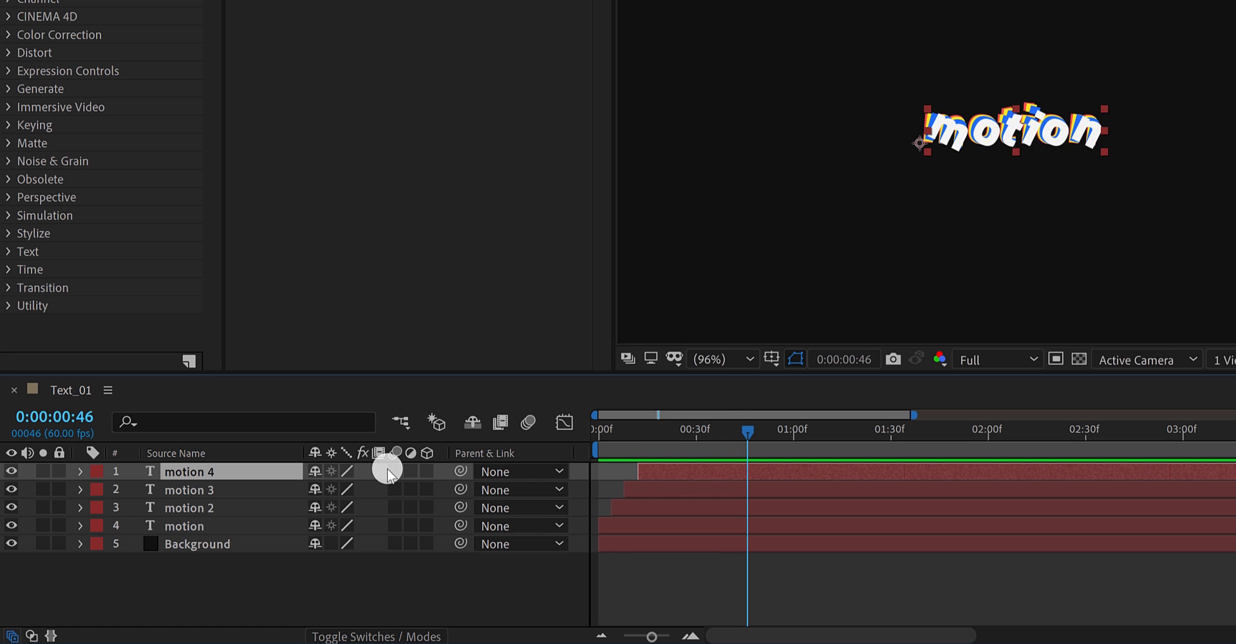
mouse_move(480, 452)
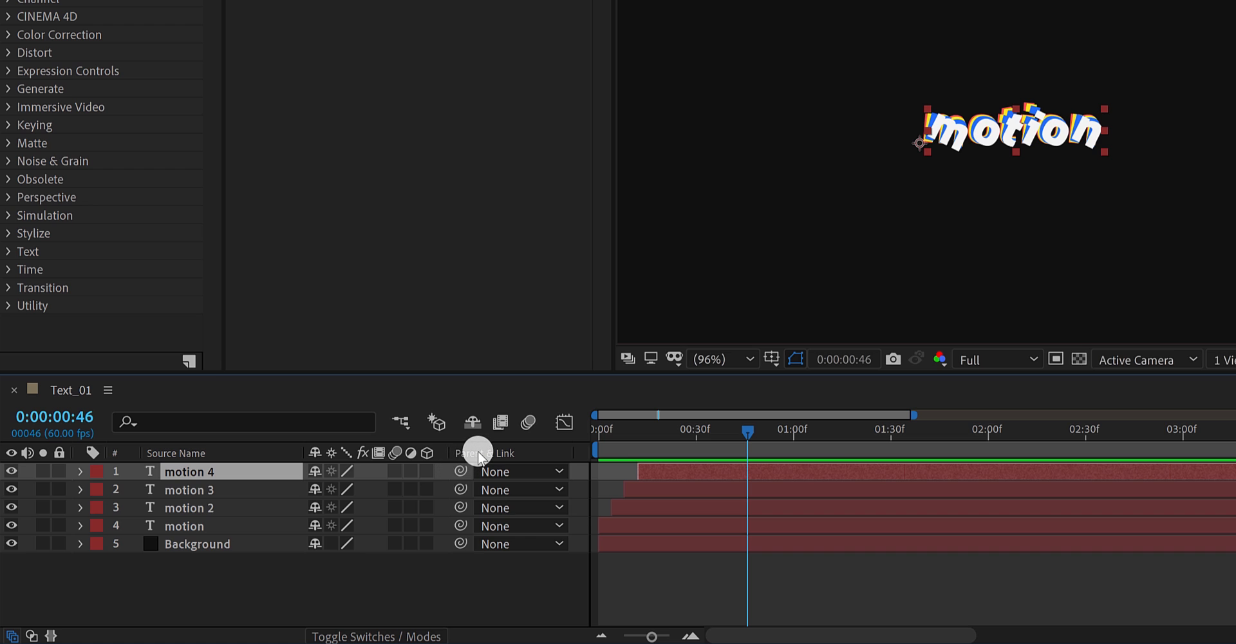
right_click(479, 452)
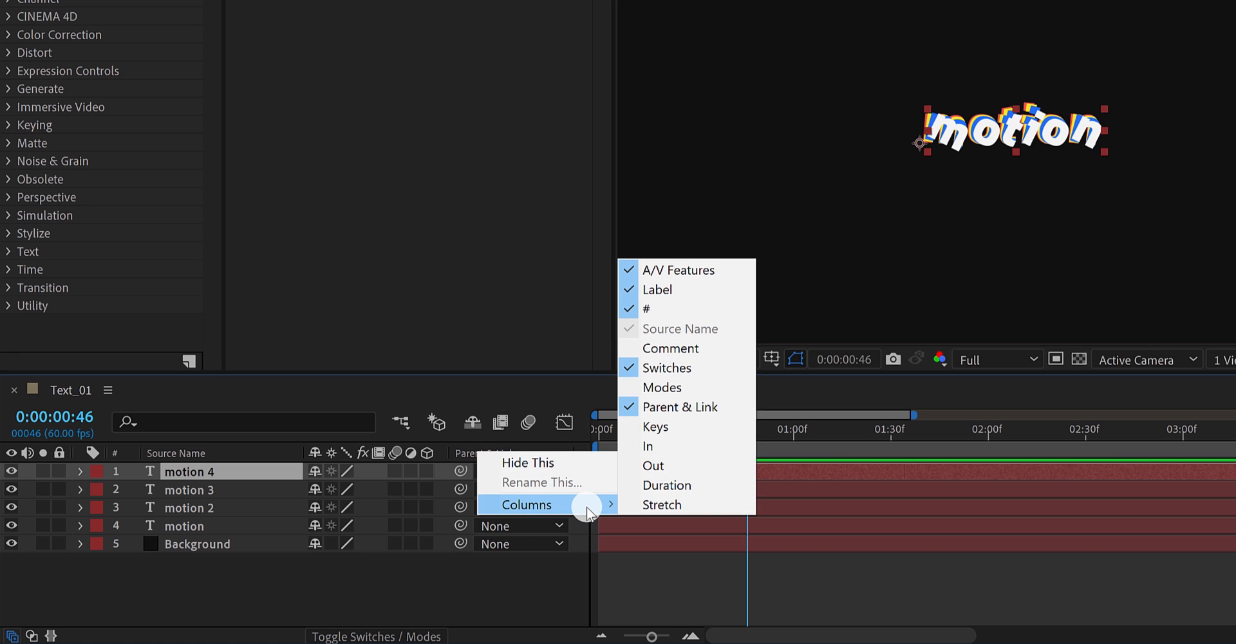
mouse_move(690, 397)
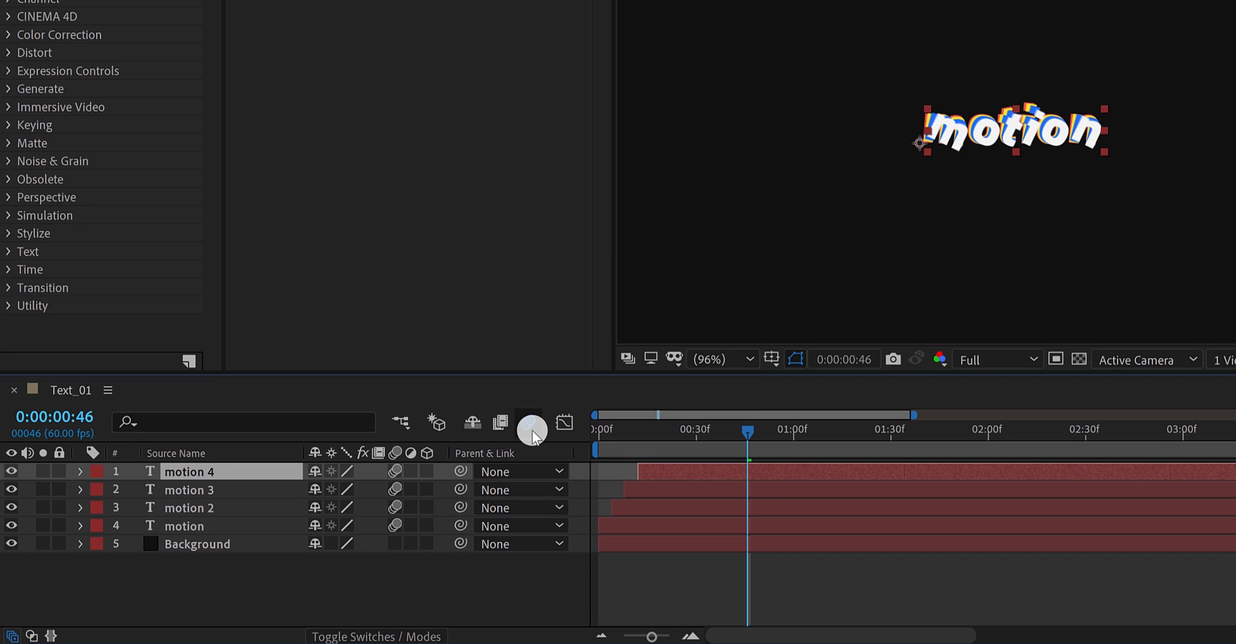
mouse_move(658, 449)
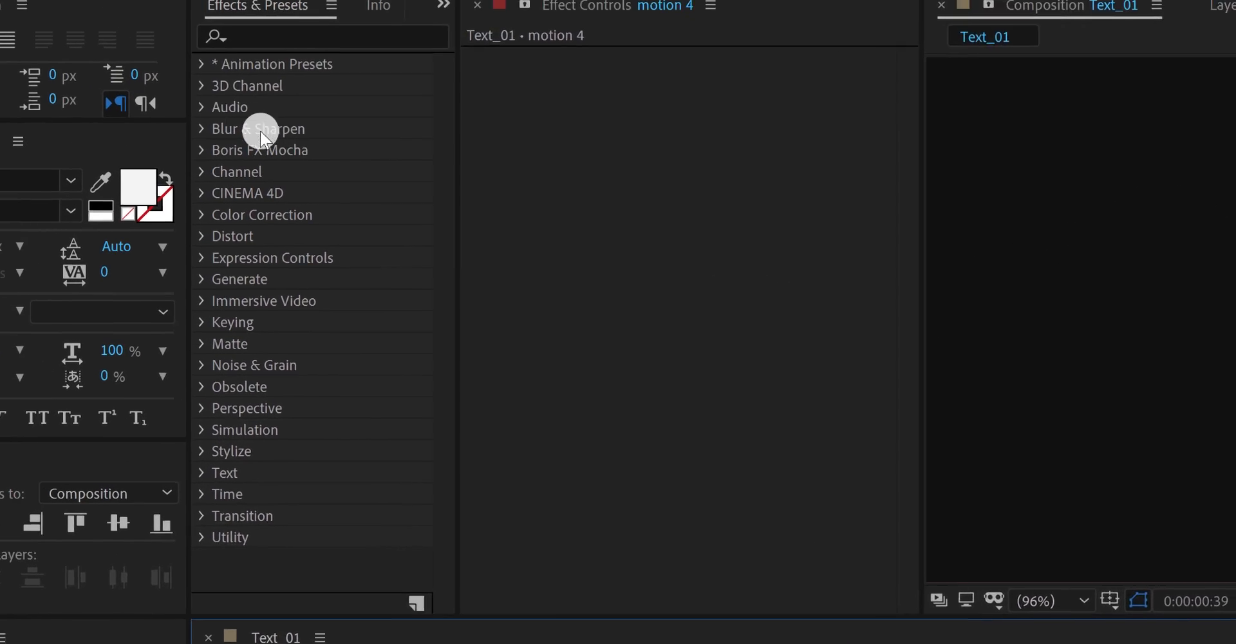
- Set the Text_01 composition's motion blur shutter angle to 500° in Advanced settings
click(119, 13)
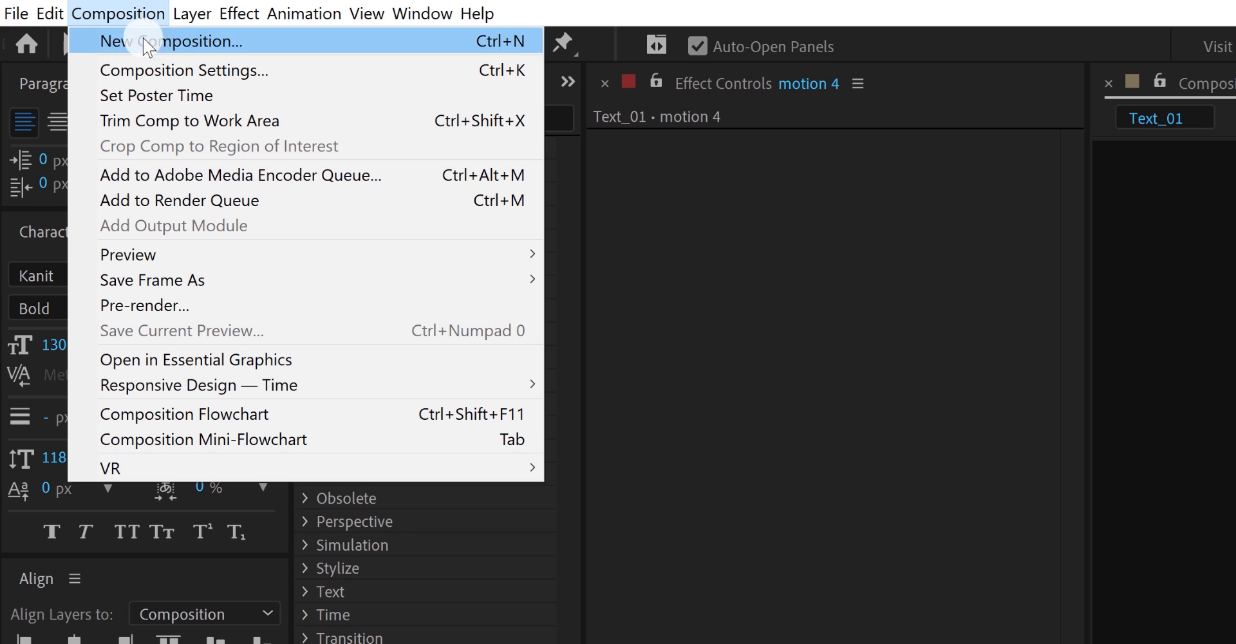
click(183, 69)
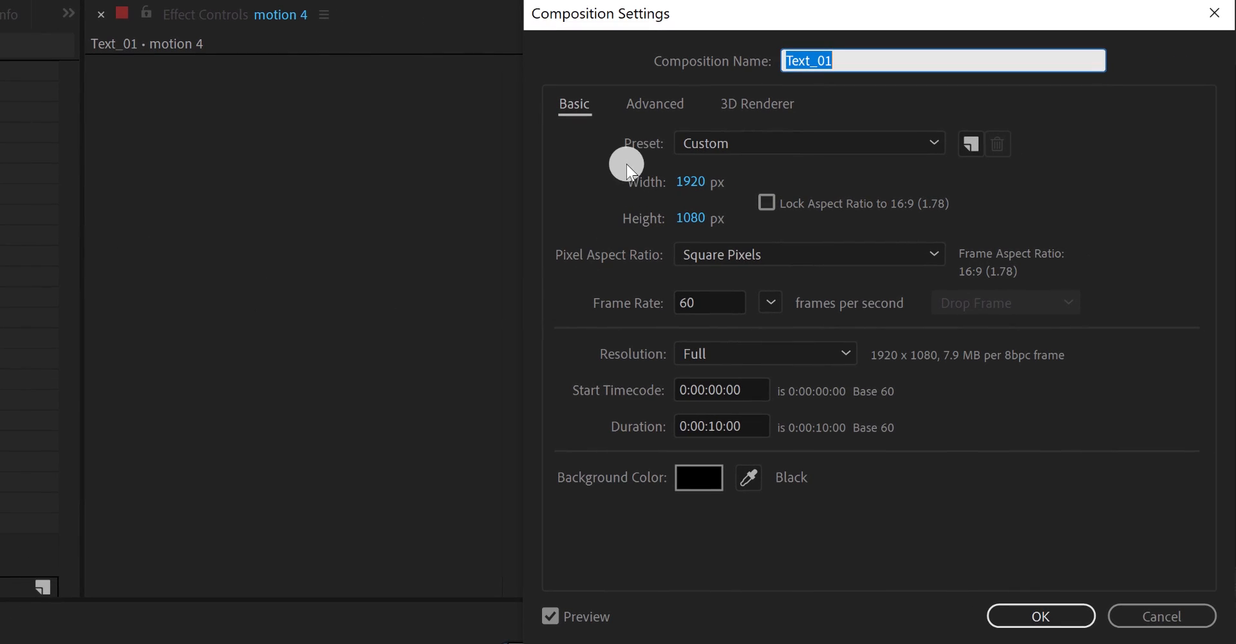
click(655, 103)
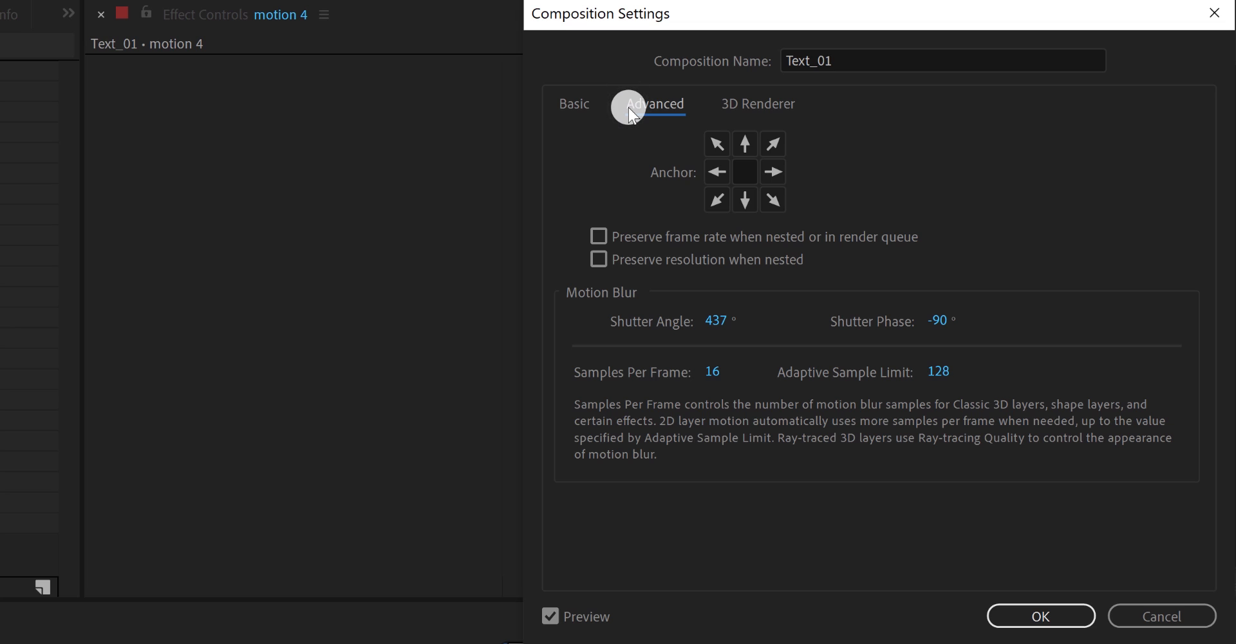
click(716, 321)
text(500)
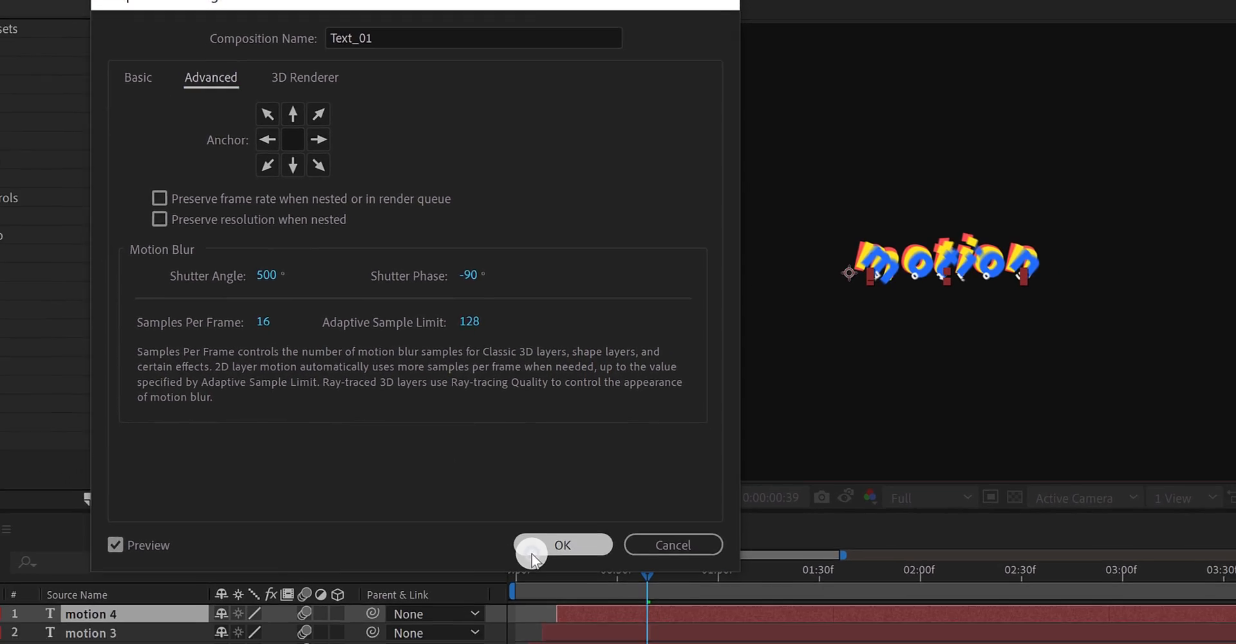
- Pre-compose the four motion text layers into a nested Text_01 layer above Background
click(563, 544)
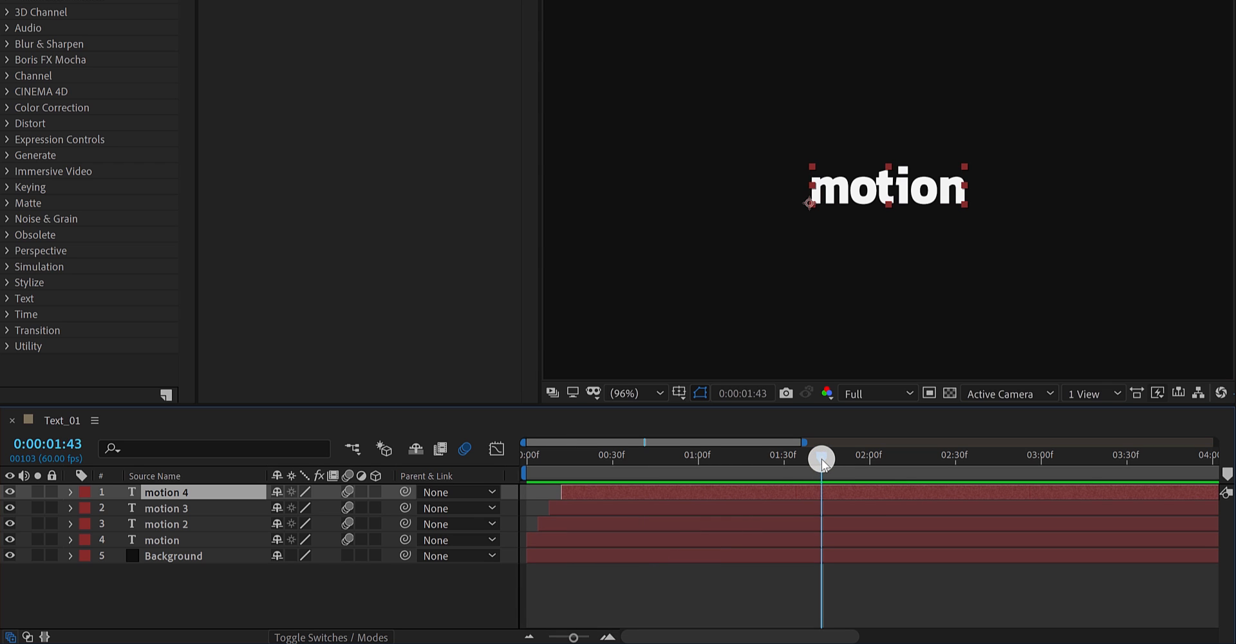
drag(820, 463, 868, 470)
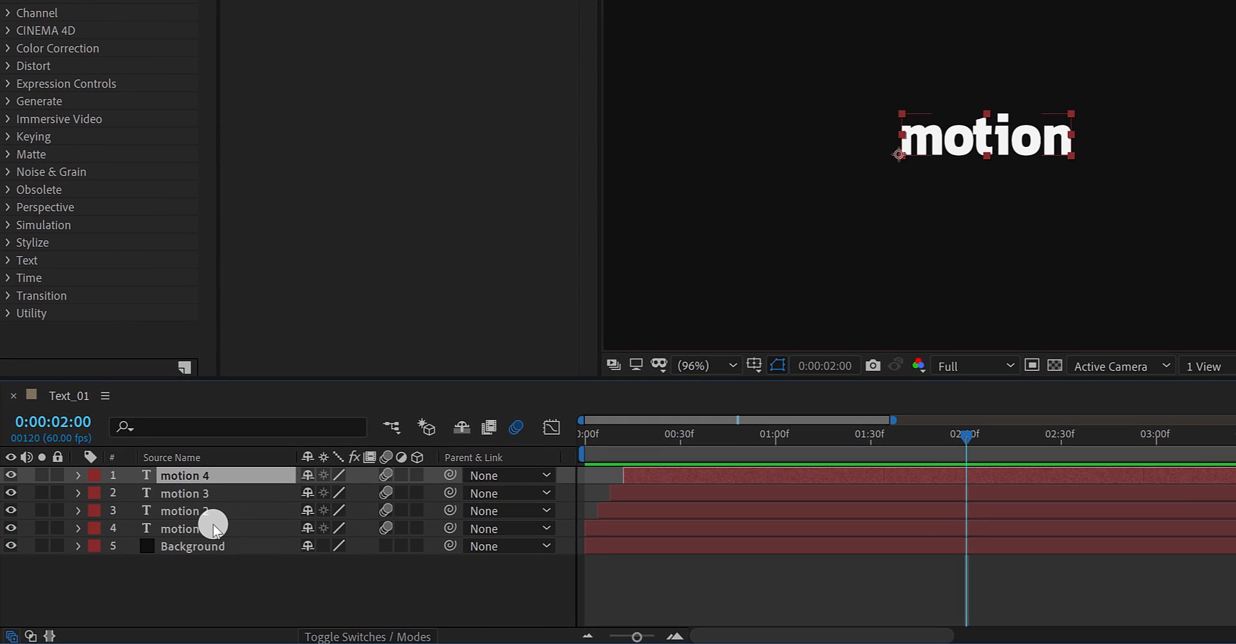
click(193, 528)
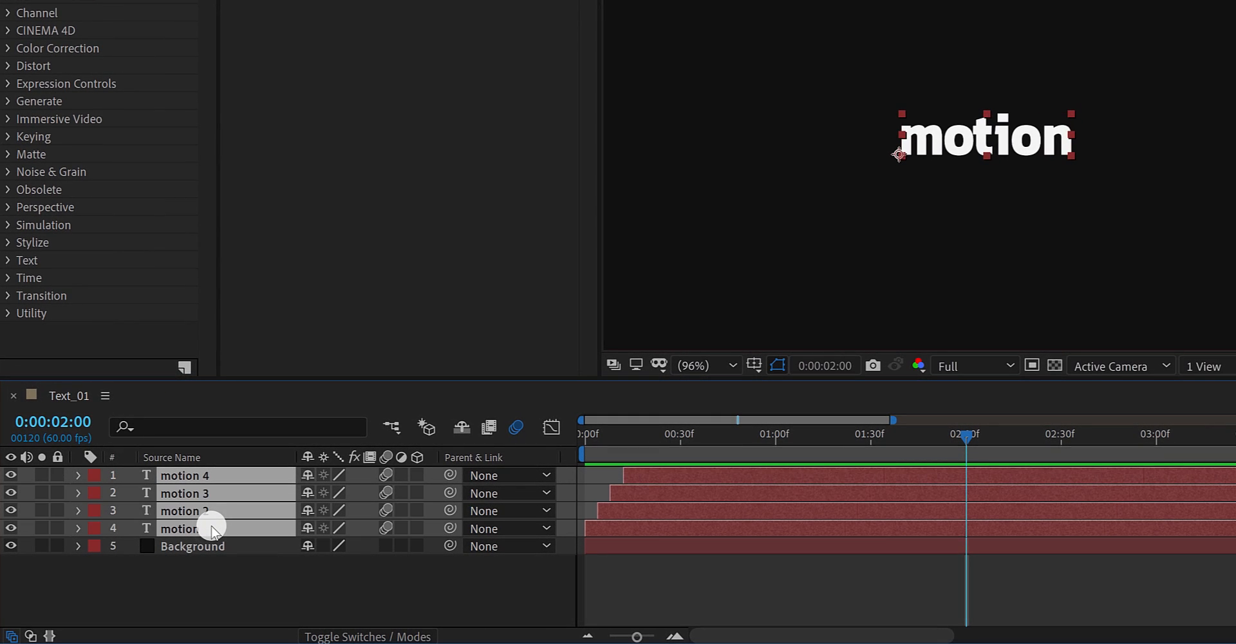
right_click(180, 528)
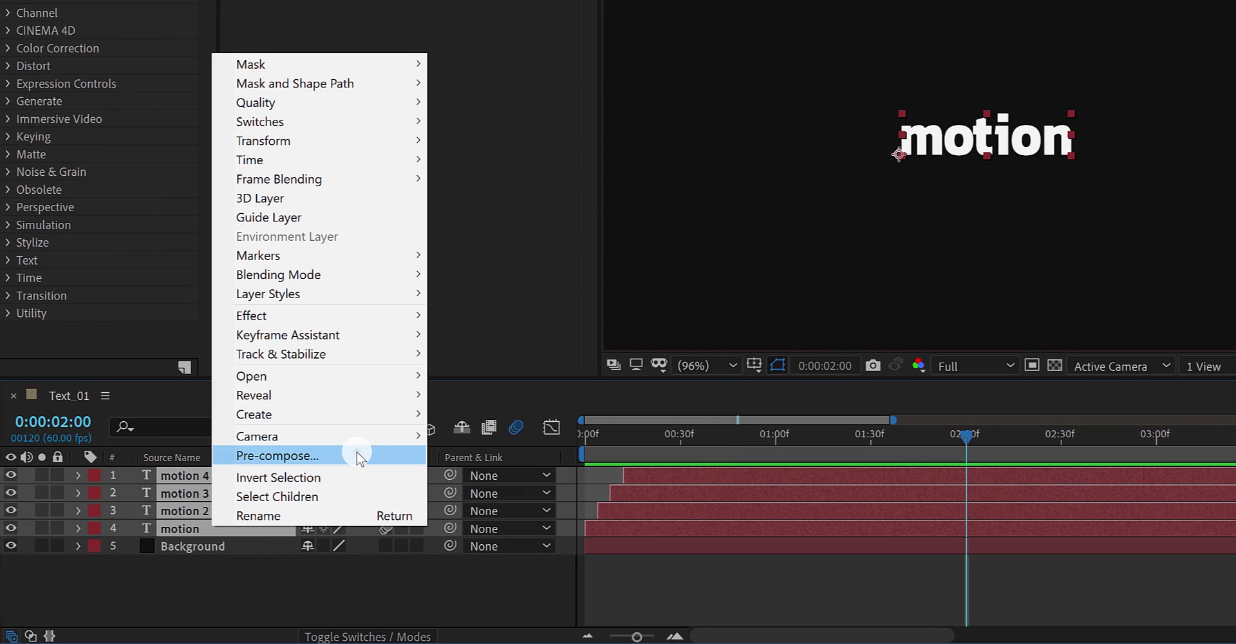
click(276, 456)
text(Text_01)
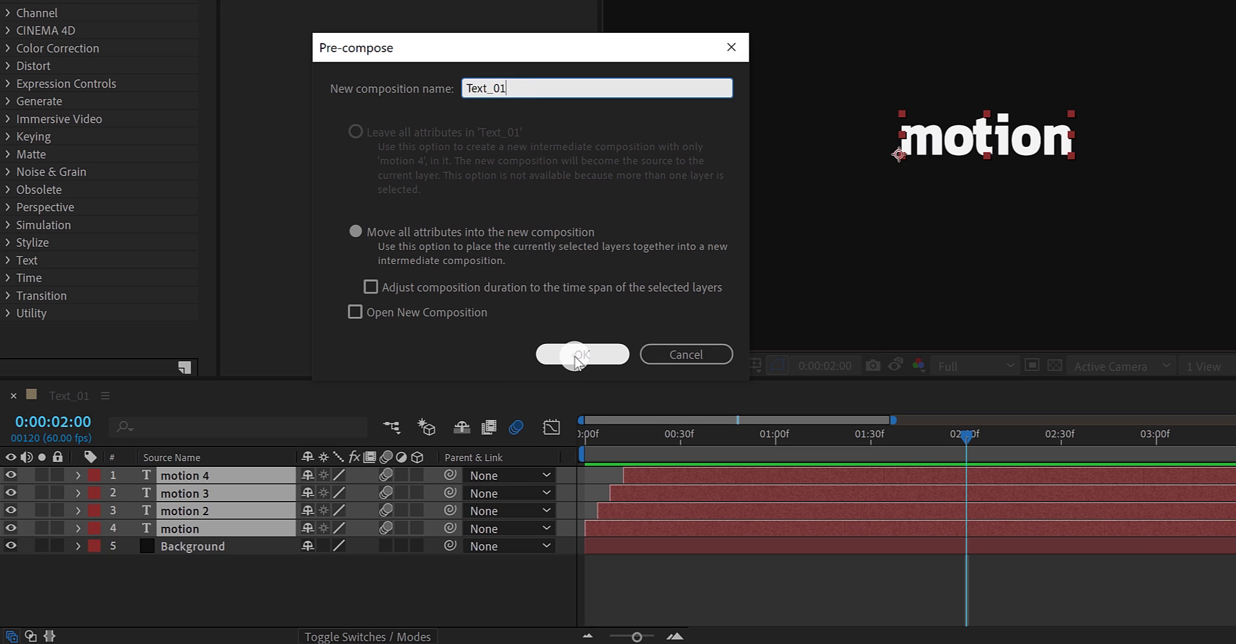
click(582, 354)
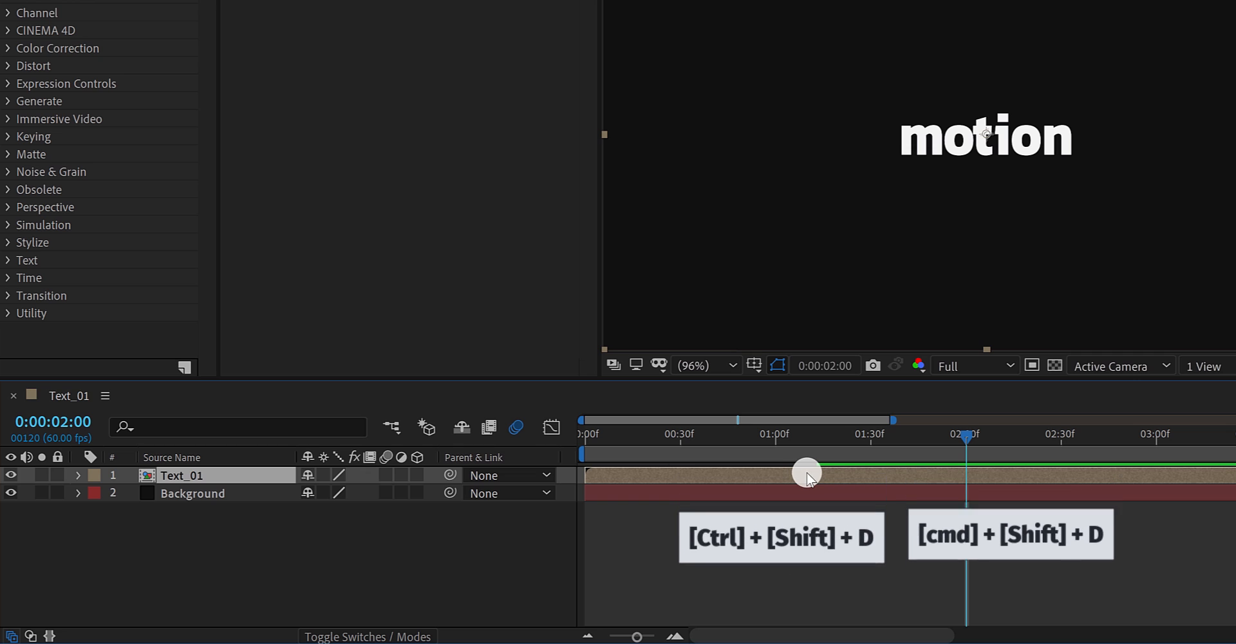
- Split Text_01 at 2:00, time-reverse the upper copy and slide it to start at 2:00
key(Ctrl+Shift+D)
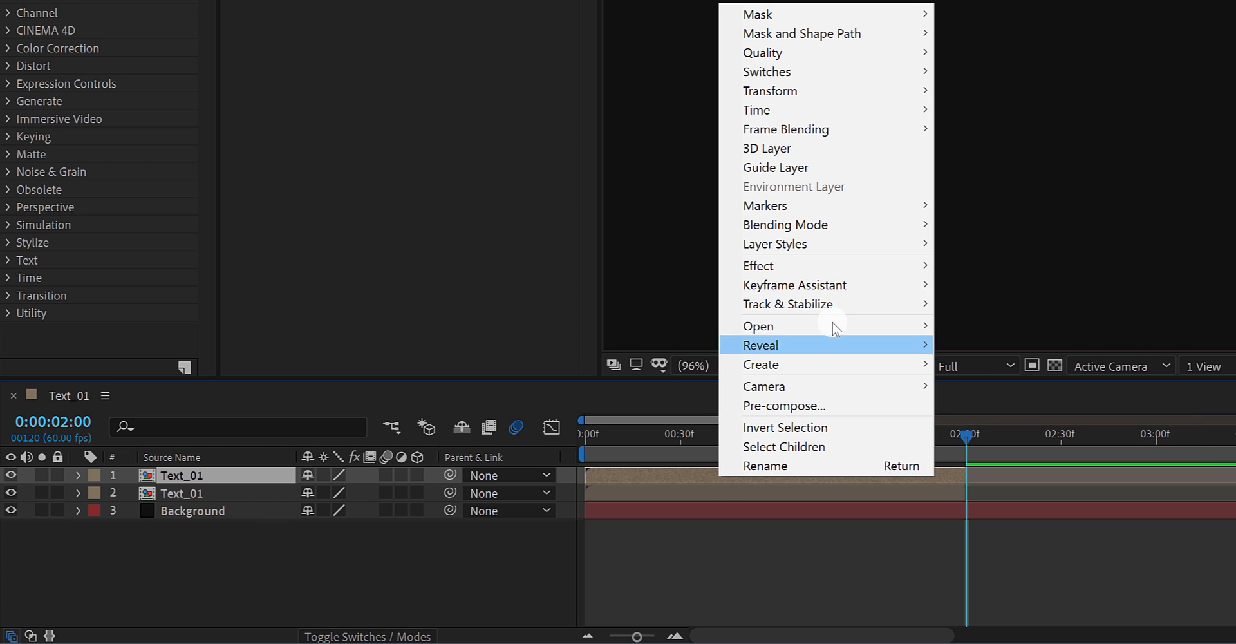
mouse_move(798, 110)
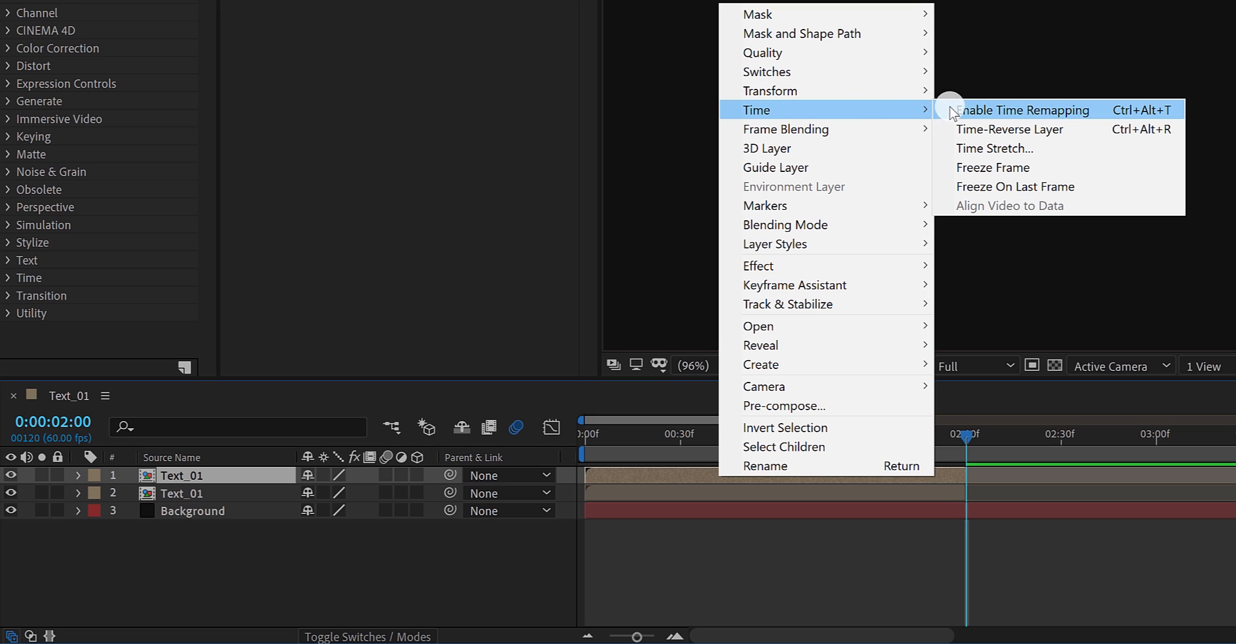
click(1021, 110)
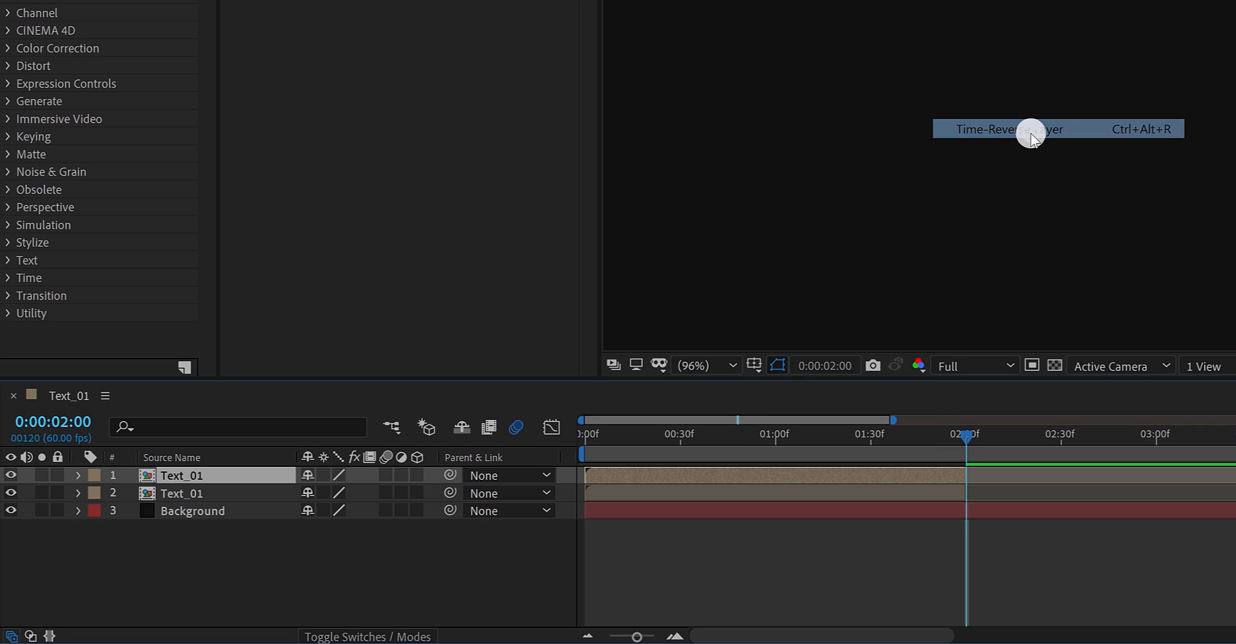
click(1033, 129)
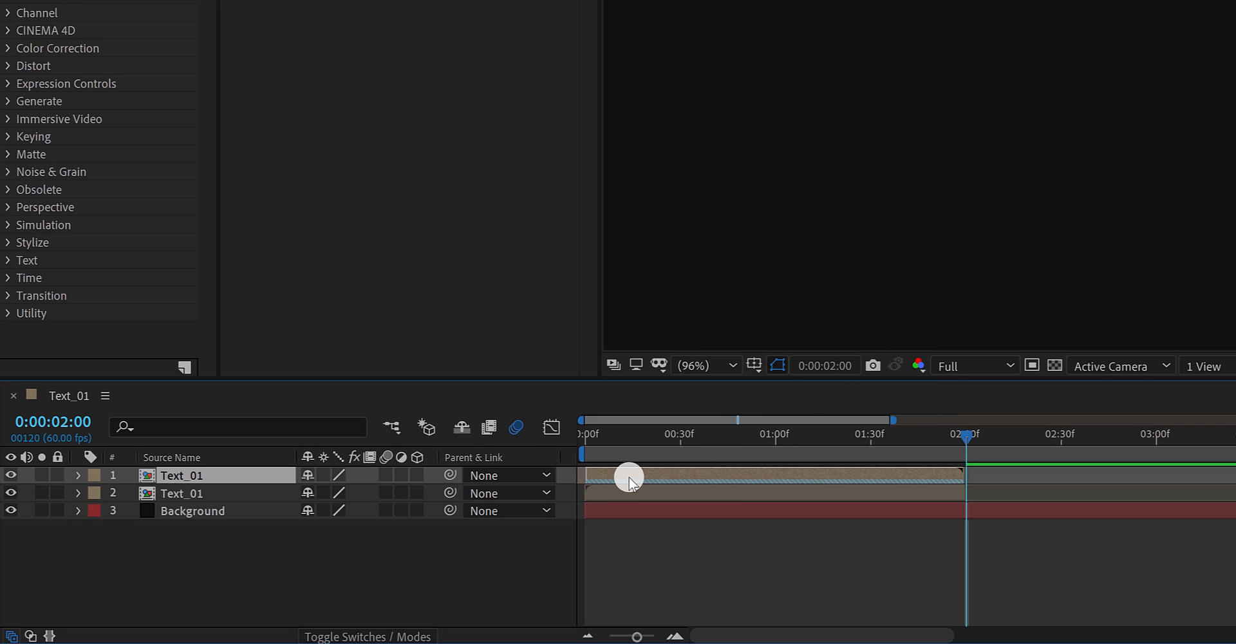
drag(630, 475, 976, 475)
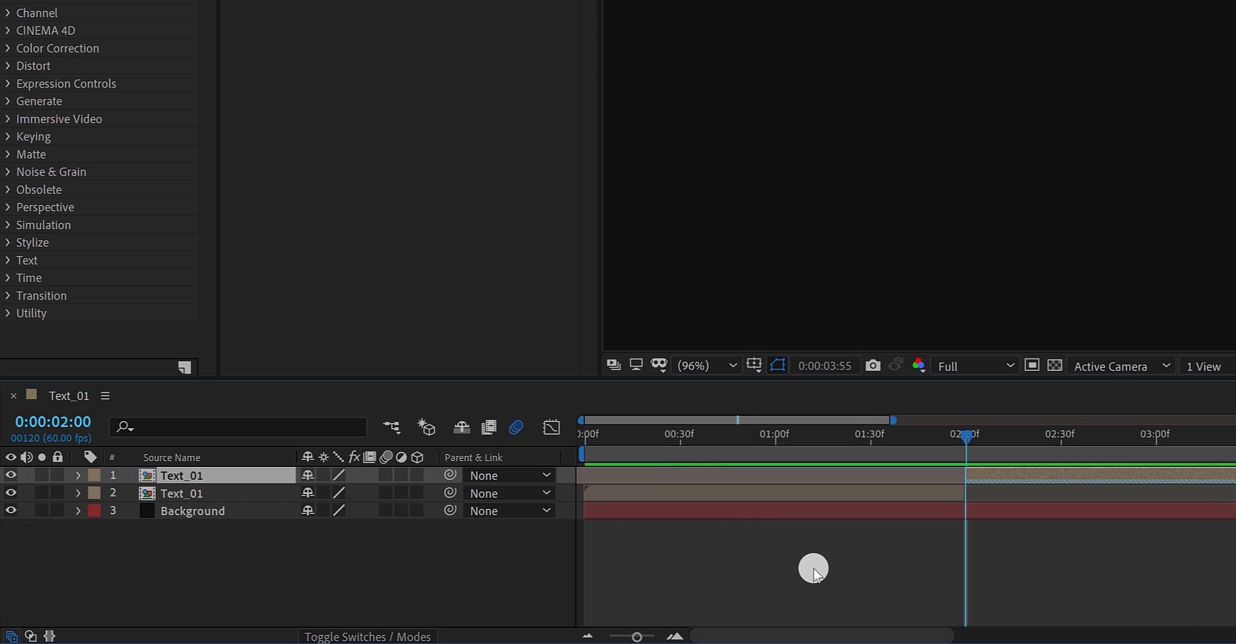
- Extend the work area to about 3:57, then scrub back to 1:10 to check the word motion
drag(966, 455, 725, 455)
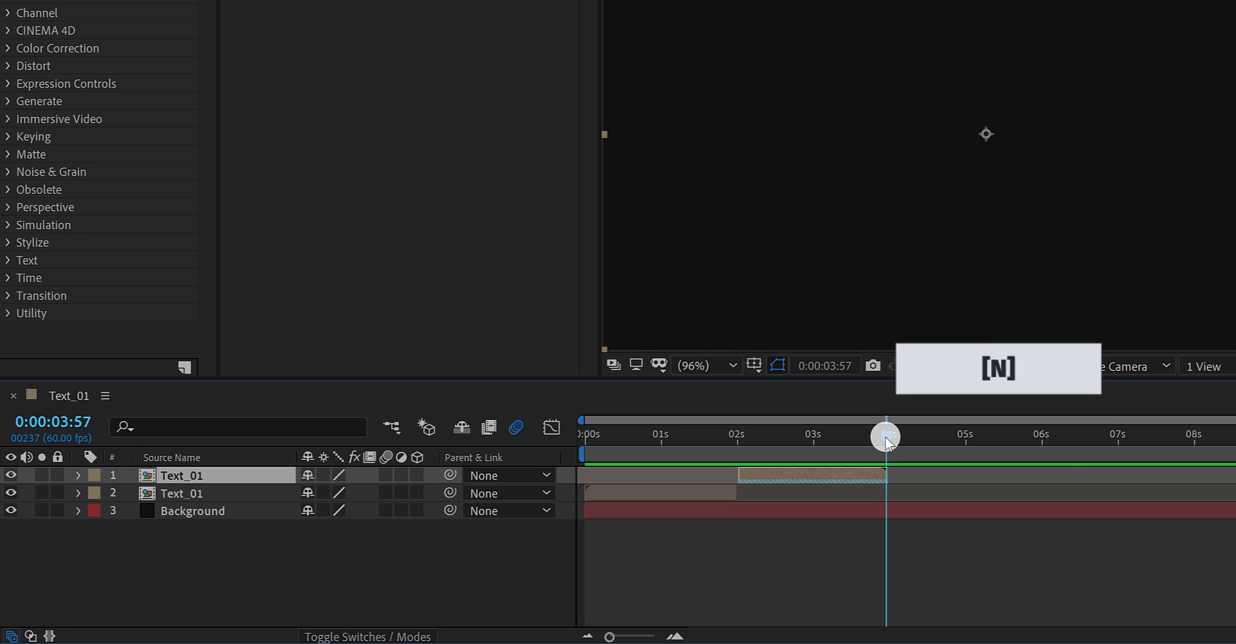
mouse_move(886, 443)
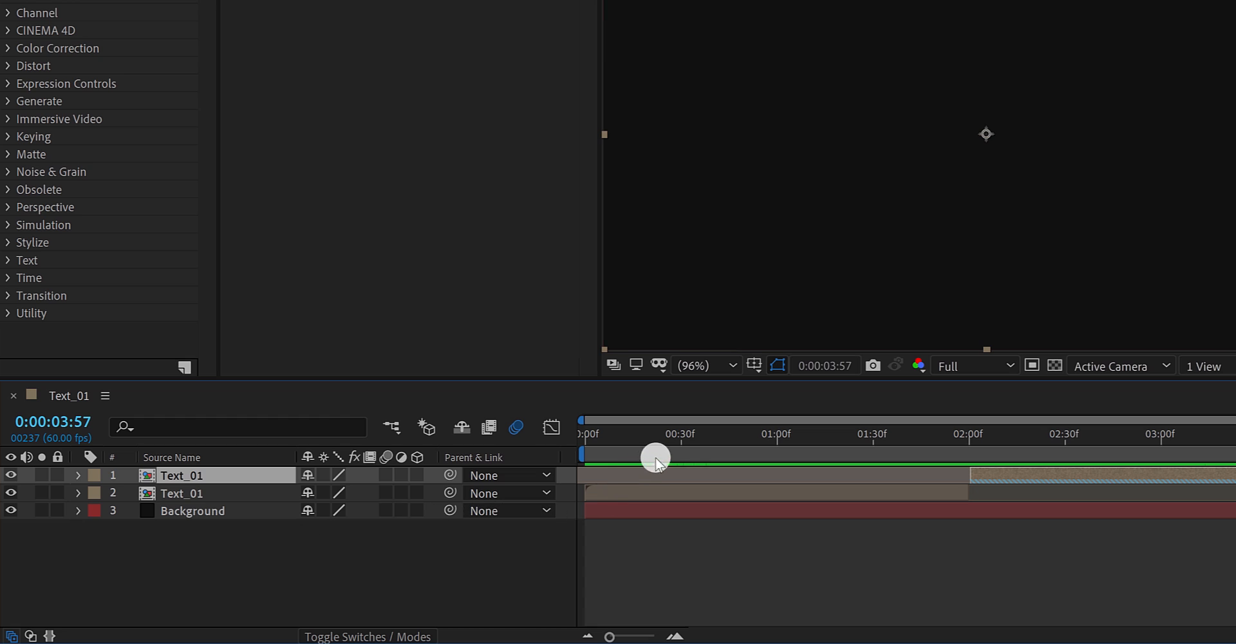
drag(658, 442, 808, 442)
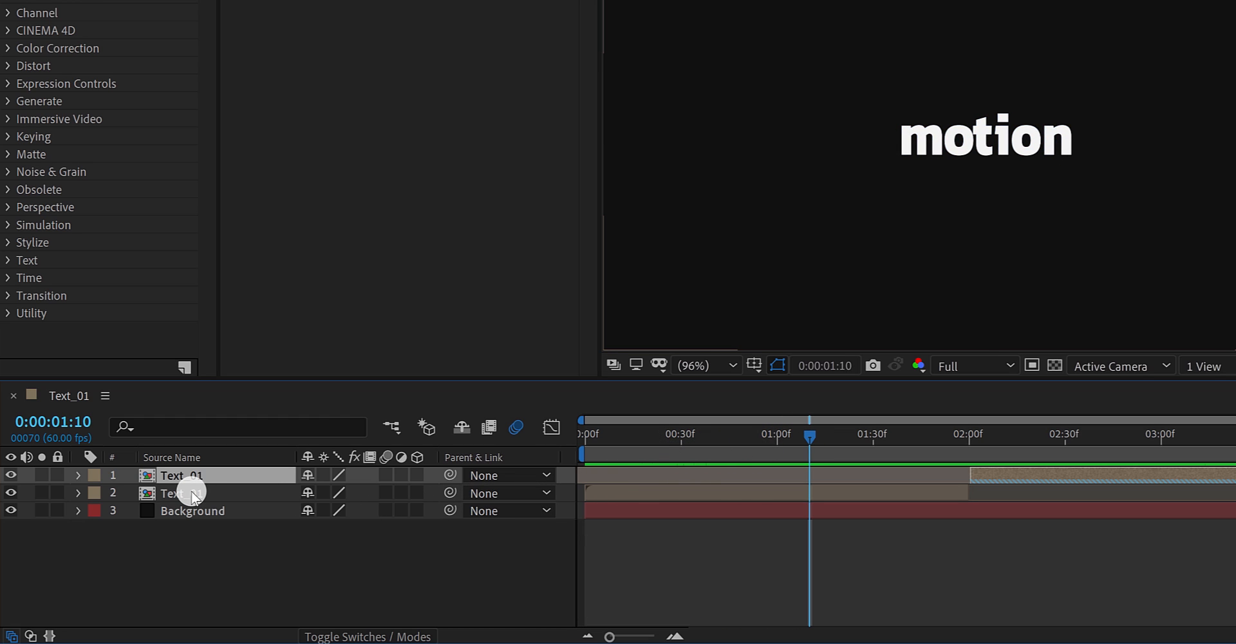
- Pre-compose the forward and reversed Text_01 layers as Text_01_Time
right_click(187, 494)
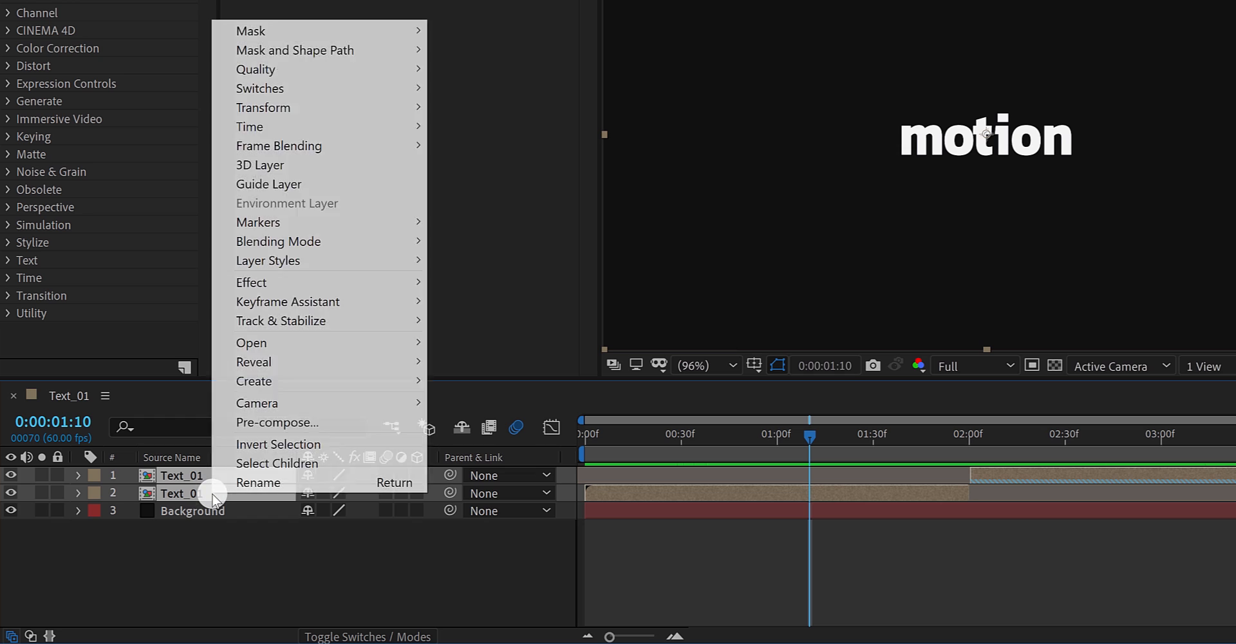
click(275, 422)
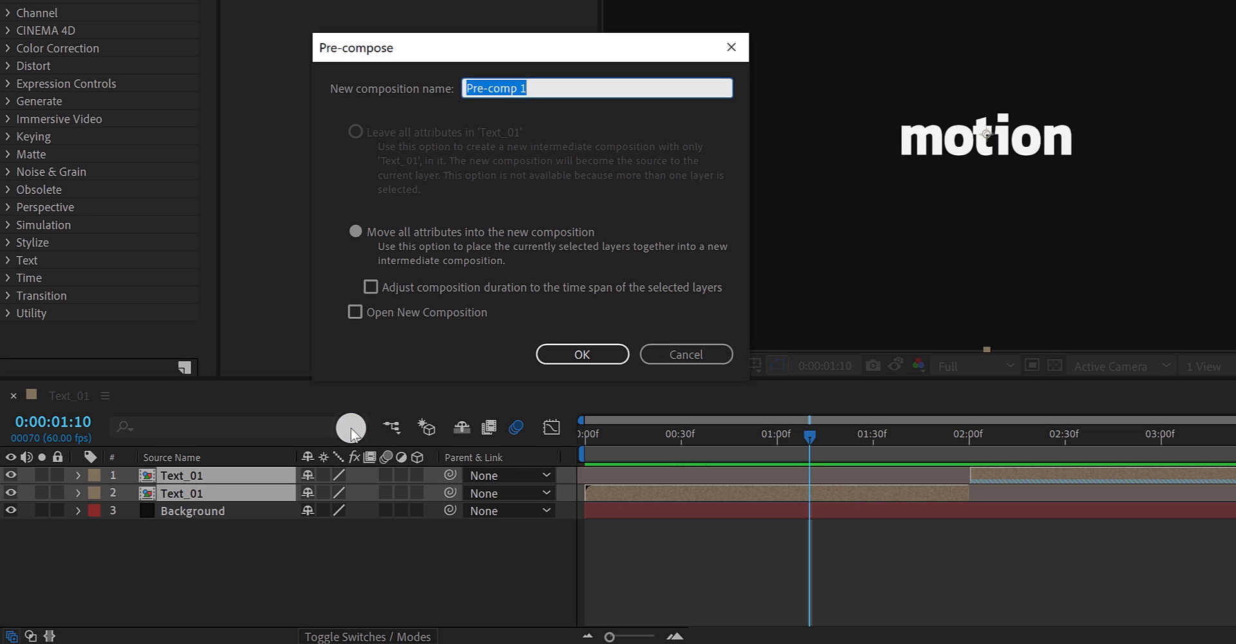
text(Text_01_Time)
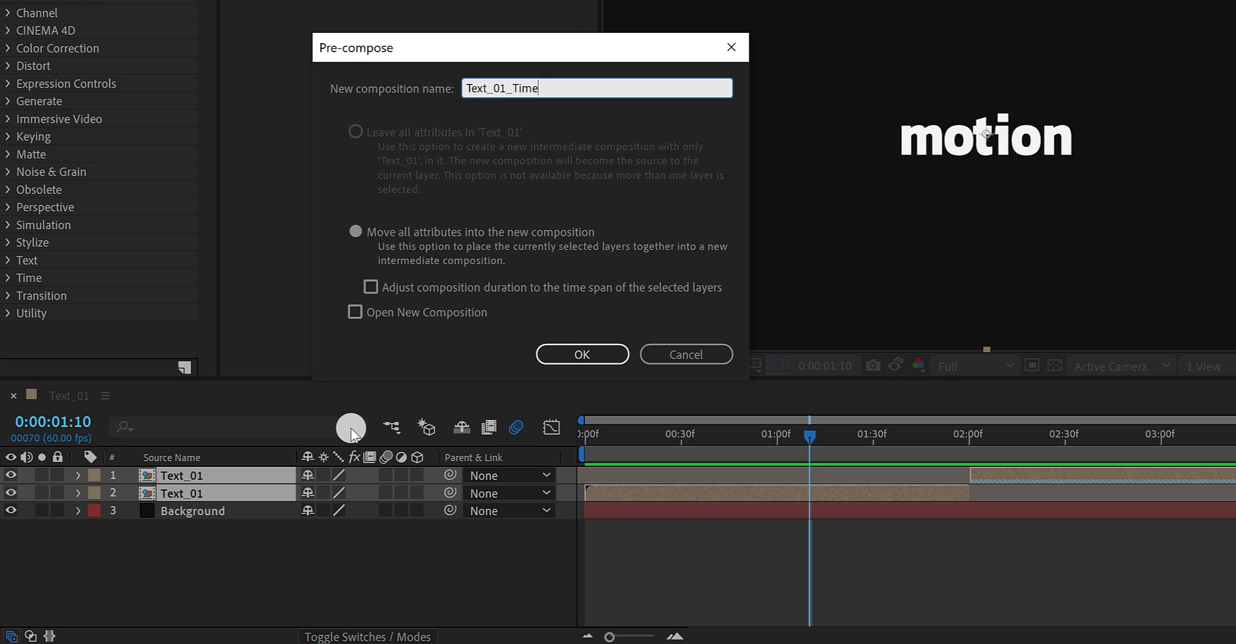
click(582, 354)
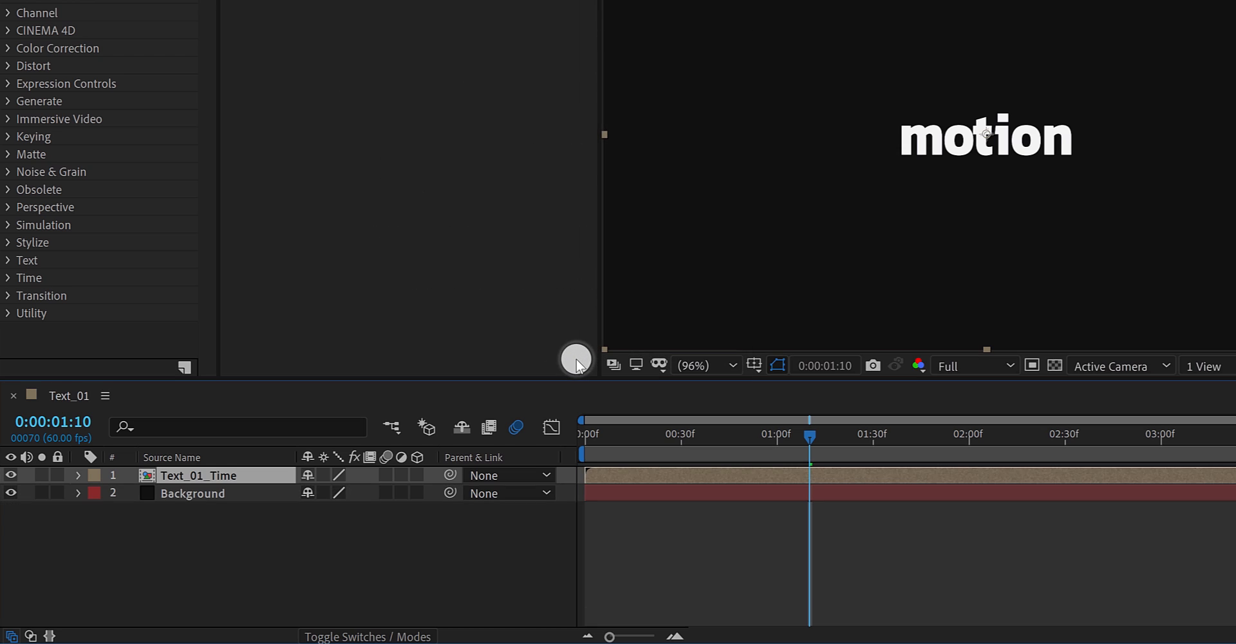
mouse_move(277, 481)
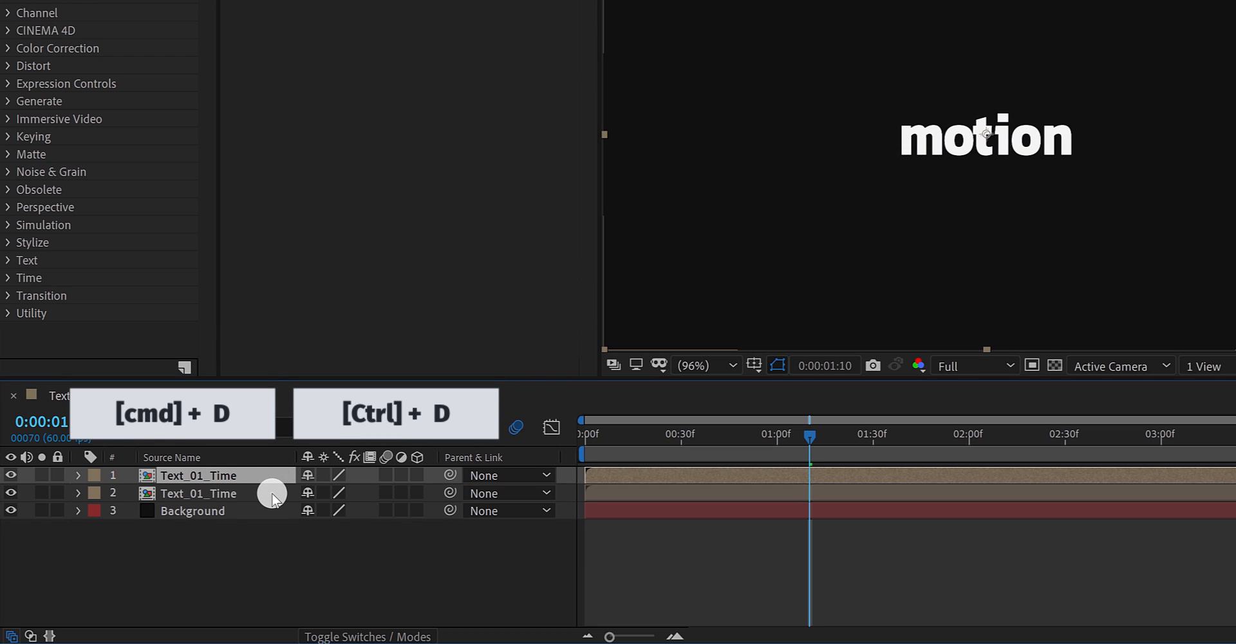
- Duplicate Text_01_Time and rename the copy Text_01_Time_Ref
double_click(198, 492)
text(_Re)
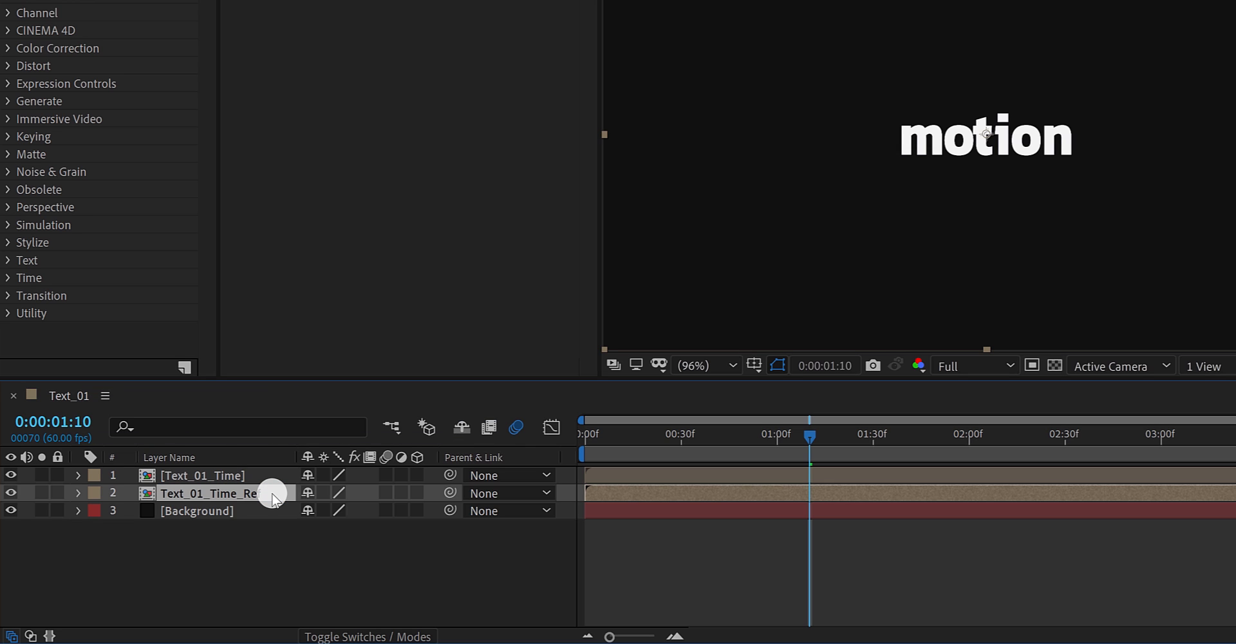
click(206, 493)
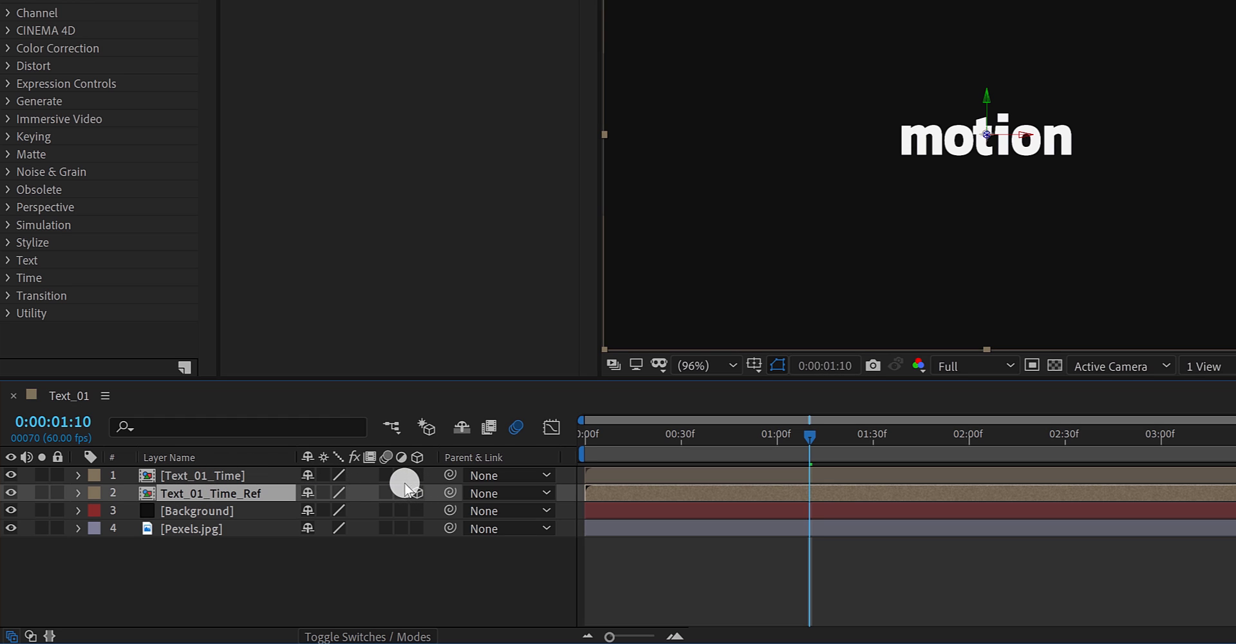
- Make Text_01_Time_Ref 3D and set its X Rotation to about 89° so it lies flat beneath the word
key(r)
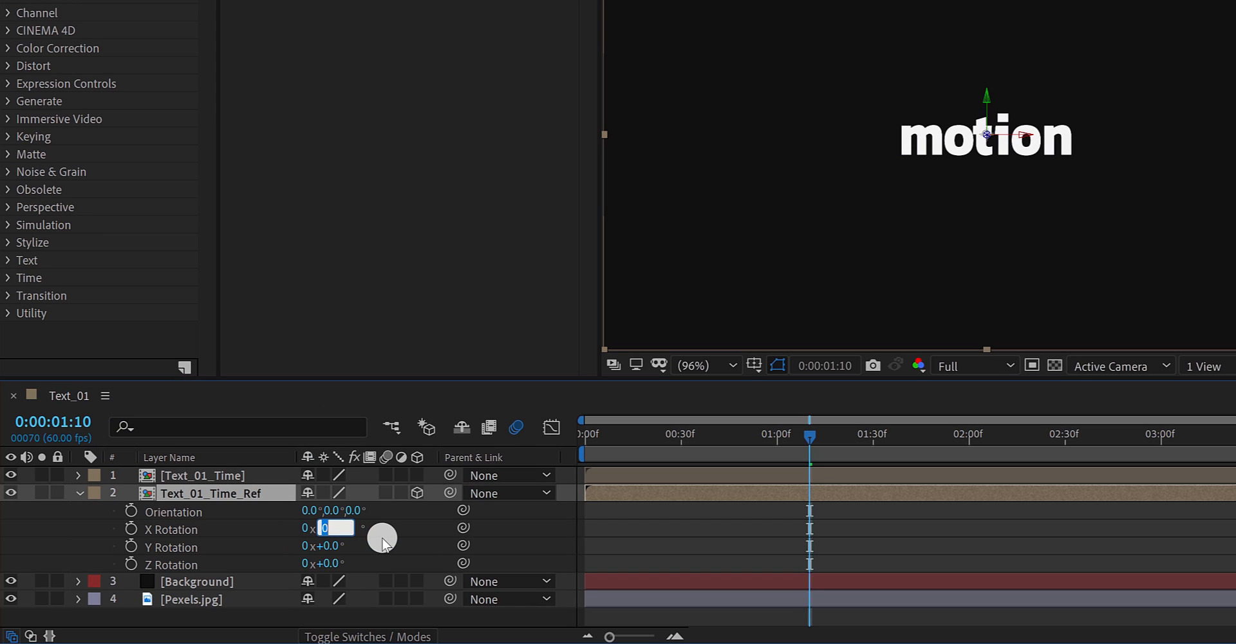
text(-89.)
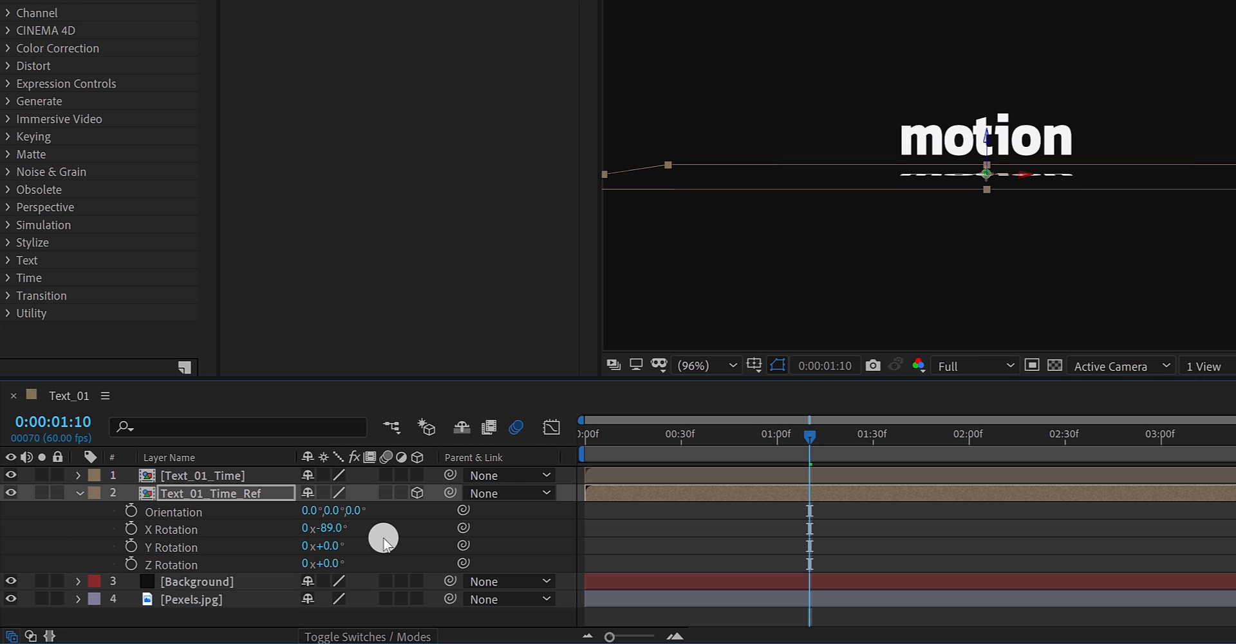
double_click(331, 528)
text(89)
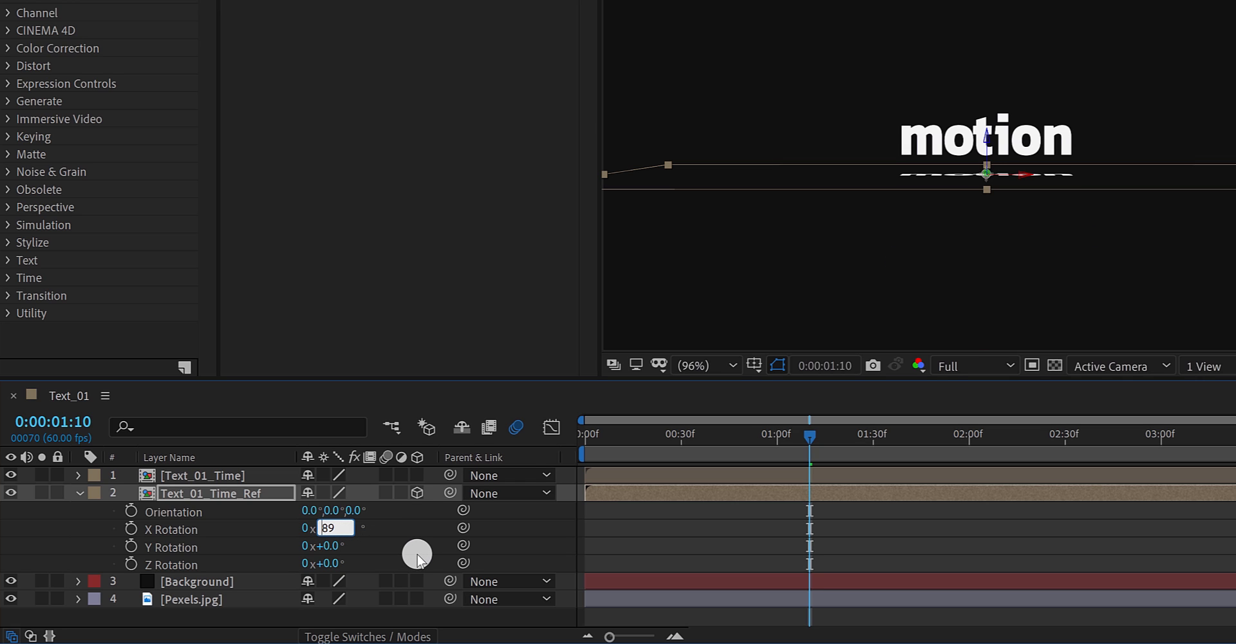
key(Enter)
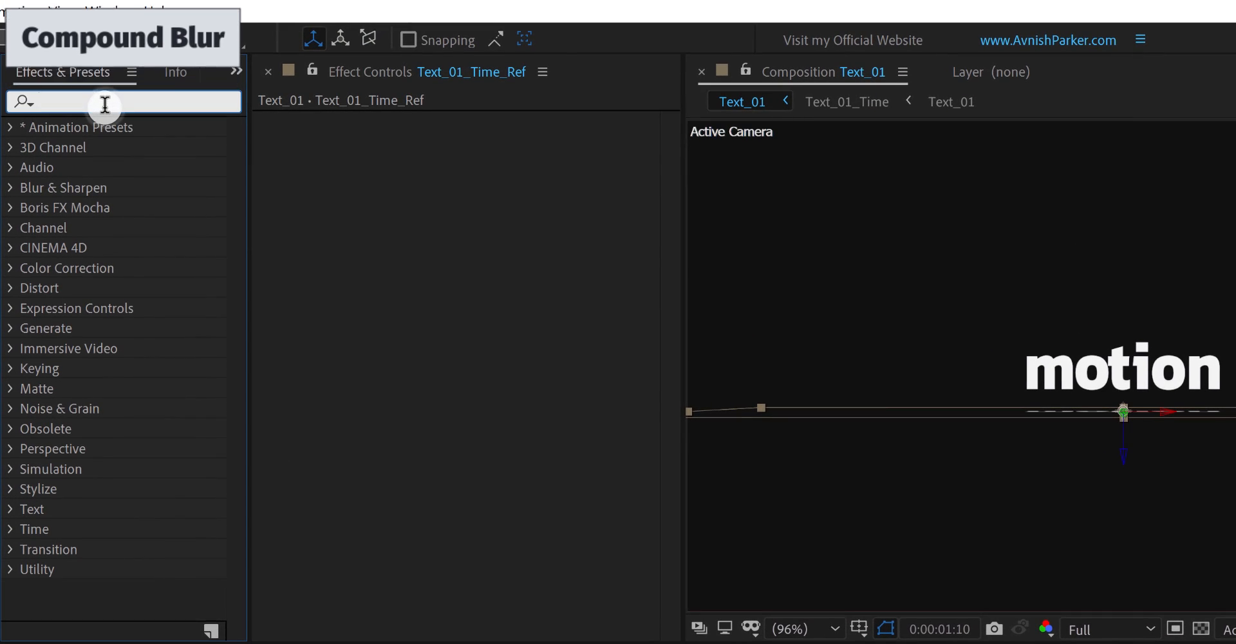
- Apply Compound Blur to Text_01_Time_Ref with Pexels.jpg as its blur layer
text(comp)
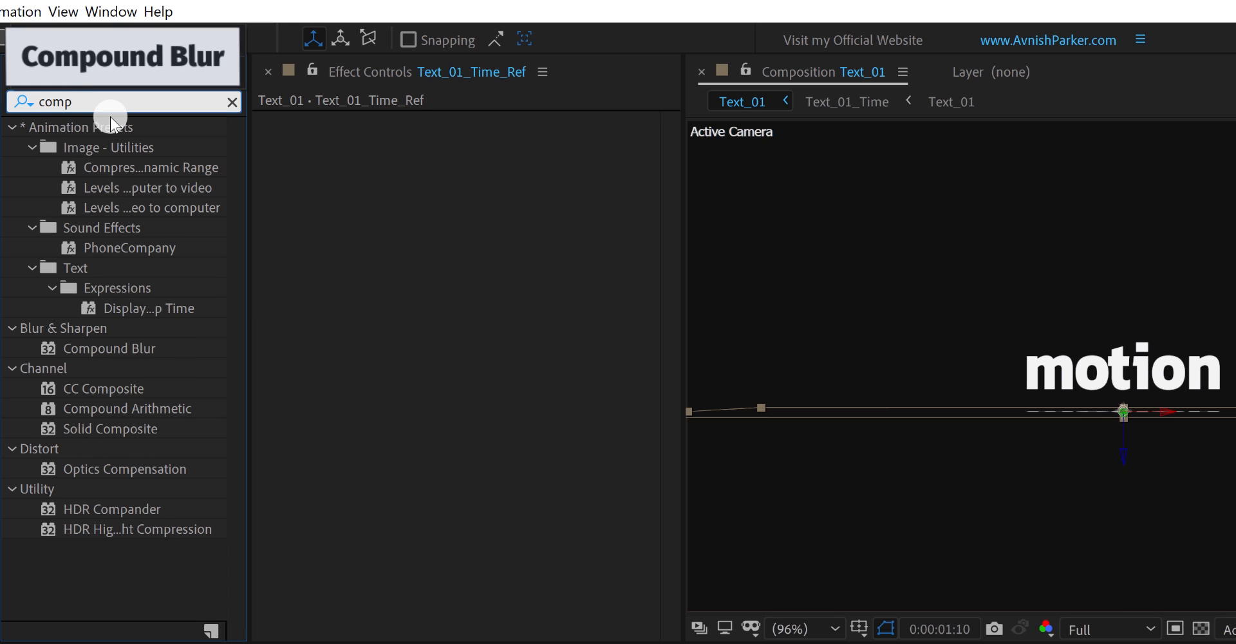
drag(107, 348, 263, 342)
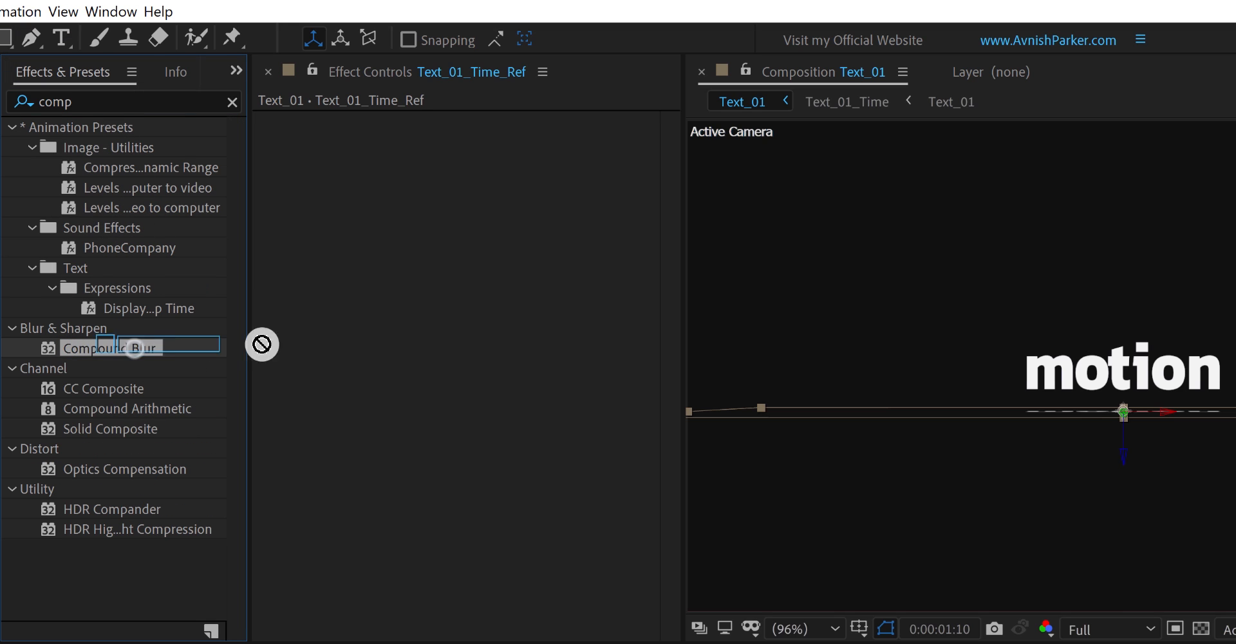
double_click(109, 346)
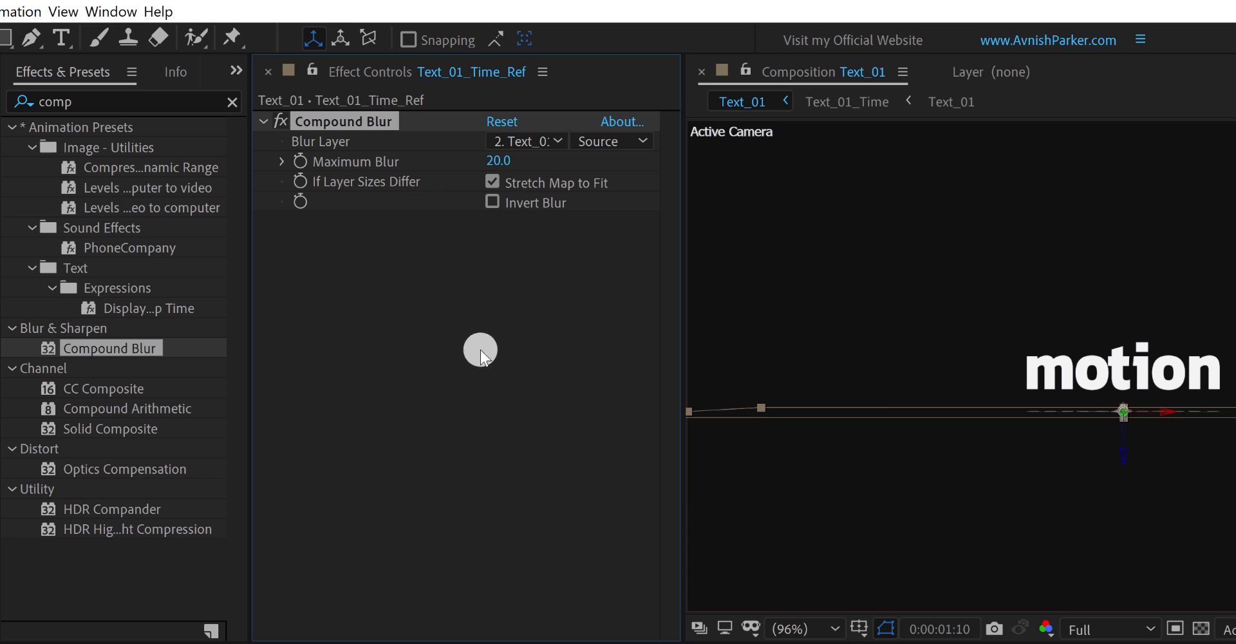
click(527, 140)
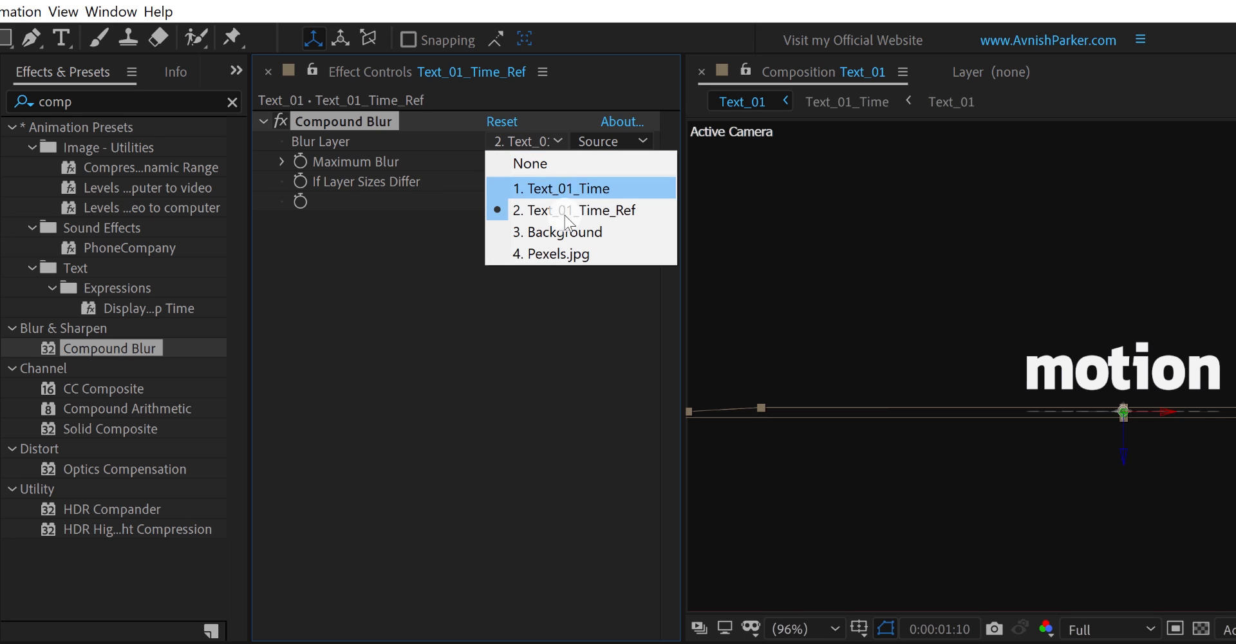
click(554, 254)
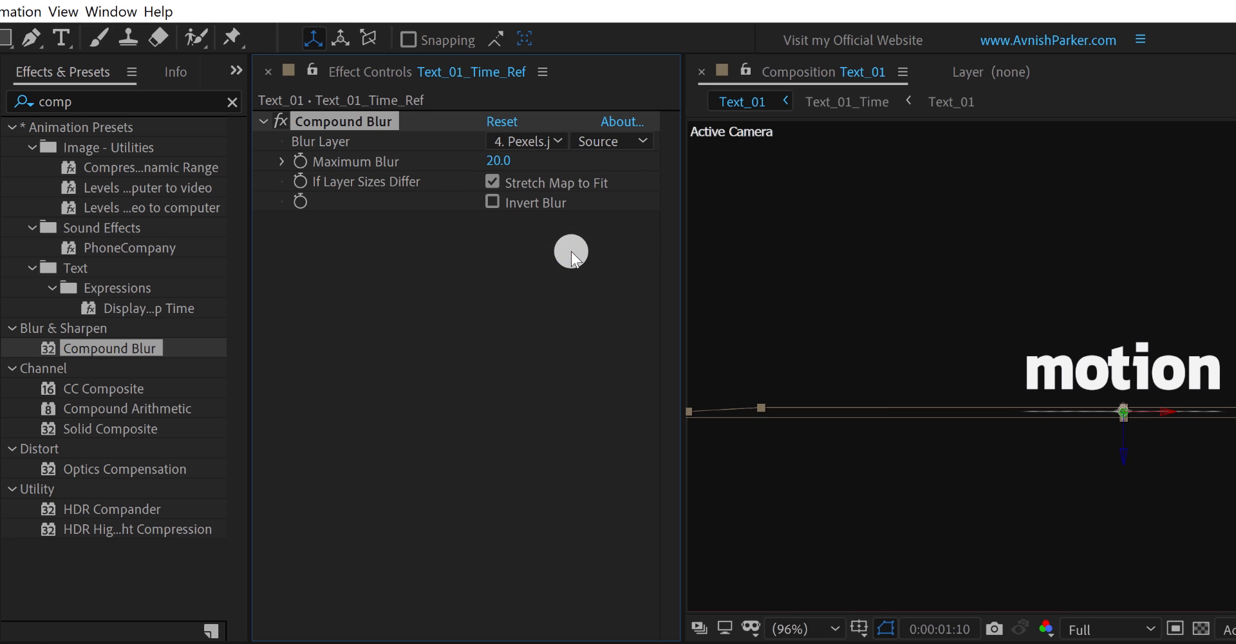
mouse_move(496, 166)
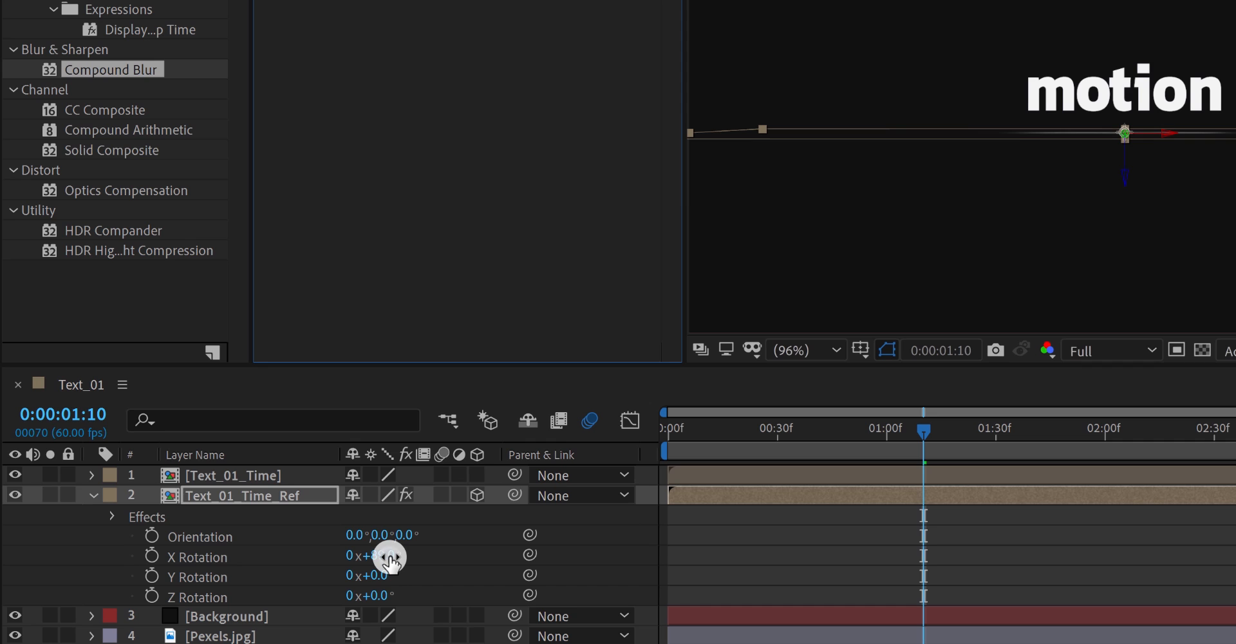
- Fine-tune the reflection copy's X Rotation so it sits beneath the word motion
drag(386, 558, 370, 564)
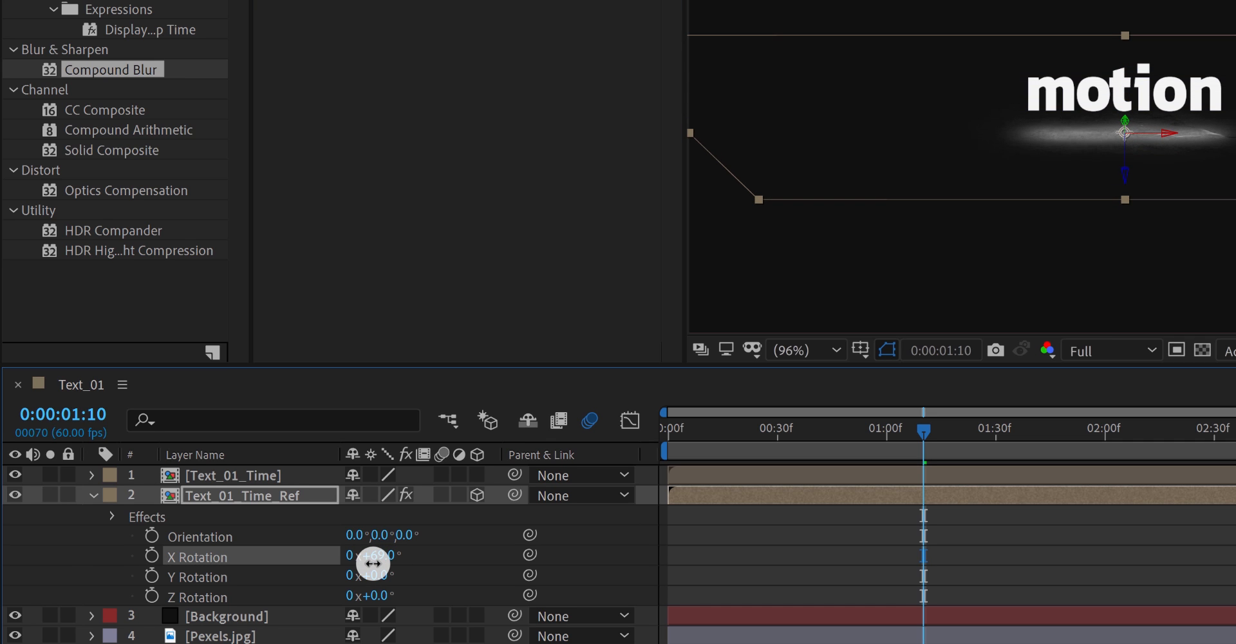
drag(370, 557, 386, 557)
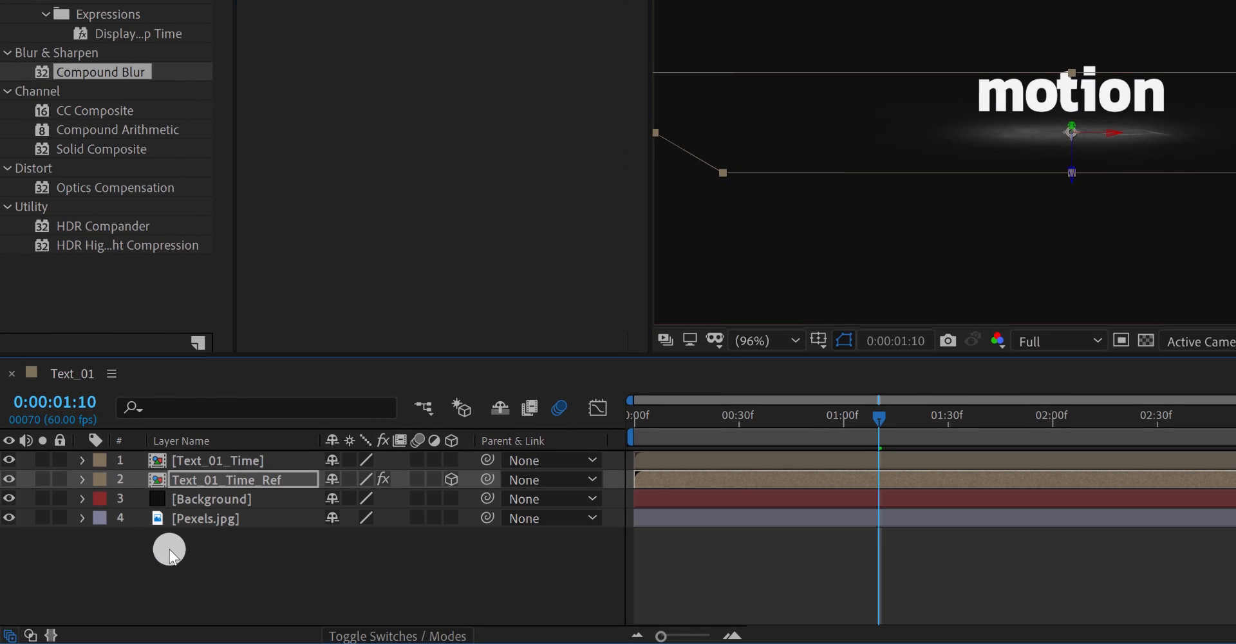
- Add an adjustment layer named Glow on top and apply the Glow effect to it
right_click(170, 549)
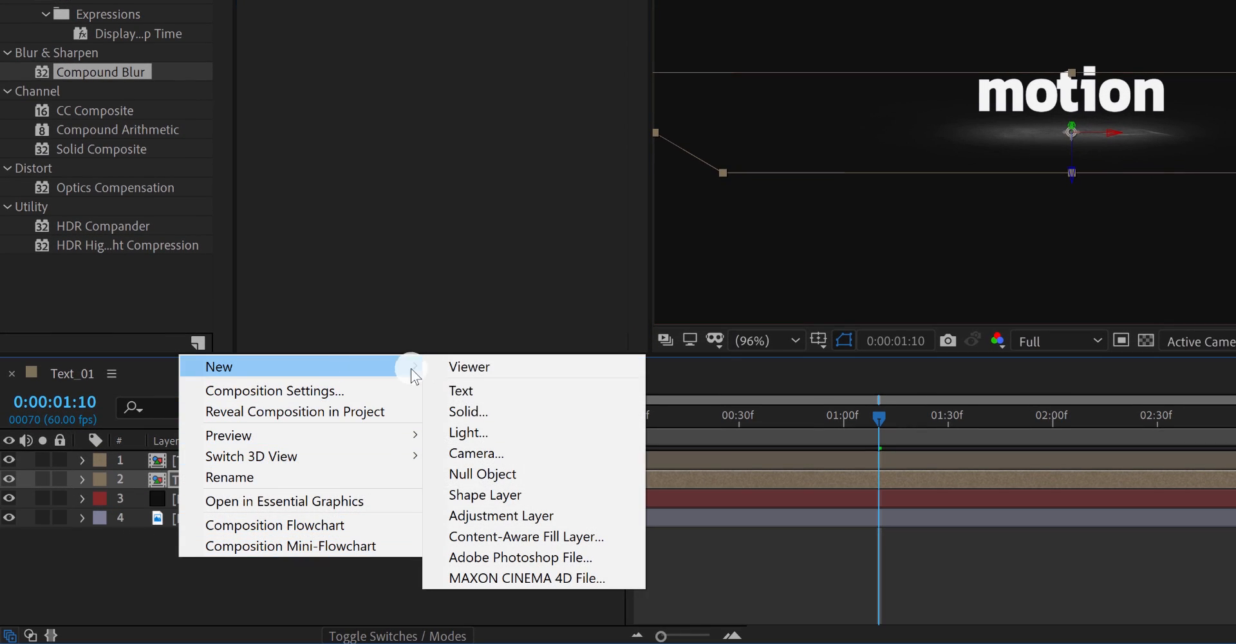
click(501, 515)
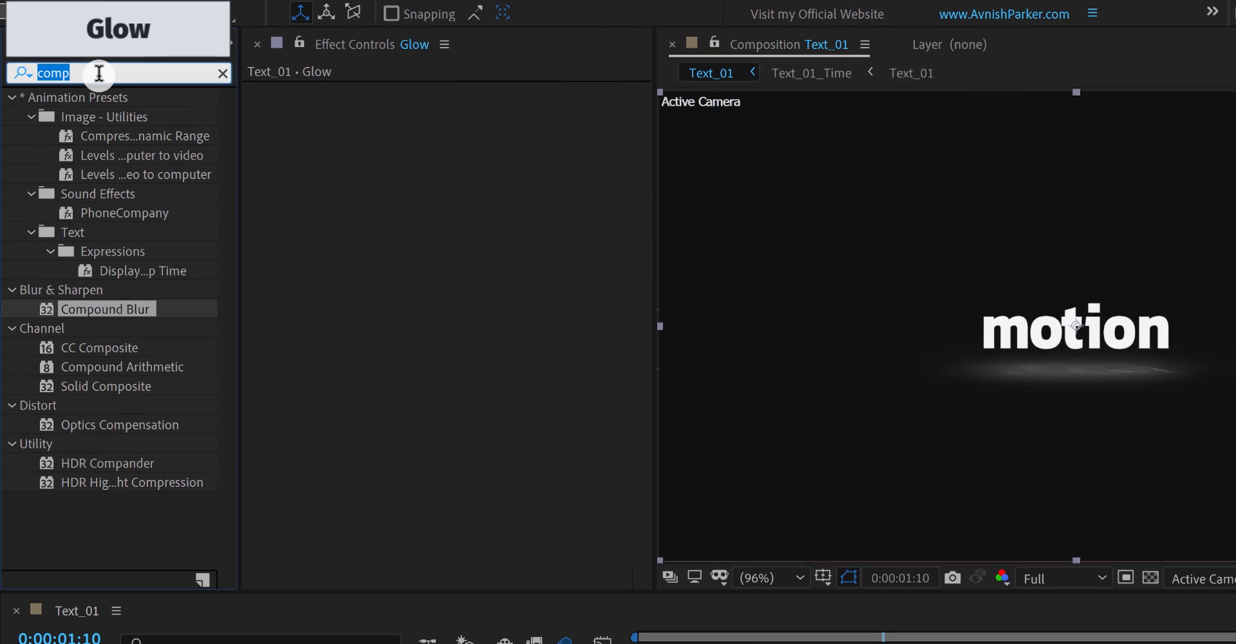
text(glow)
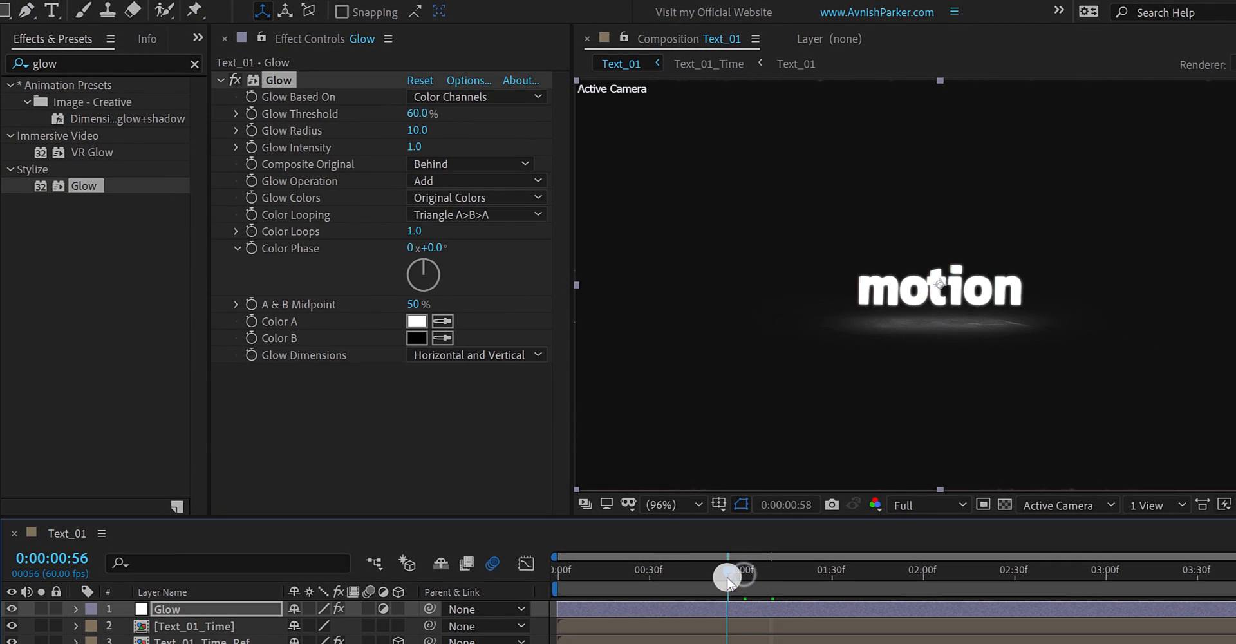
- Preview the glowing animation, set Glow Radius to 5 and start editing Glow Intensity
drag(727, 576, 654, 595)
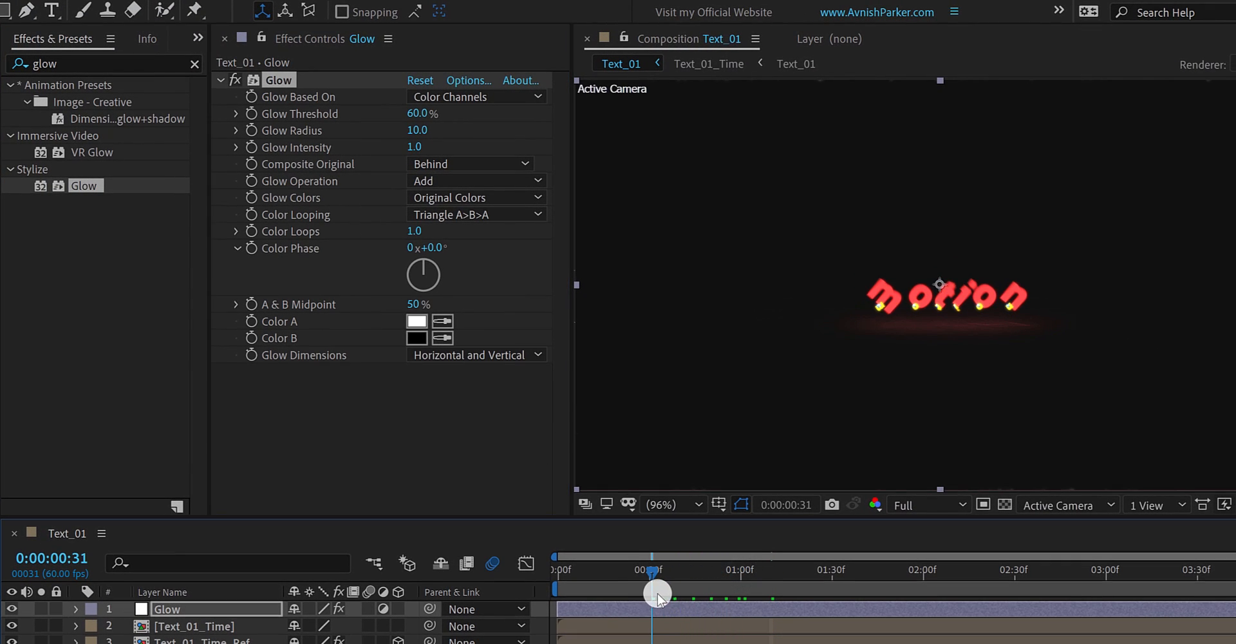
drag(655, 593, 700, 594)
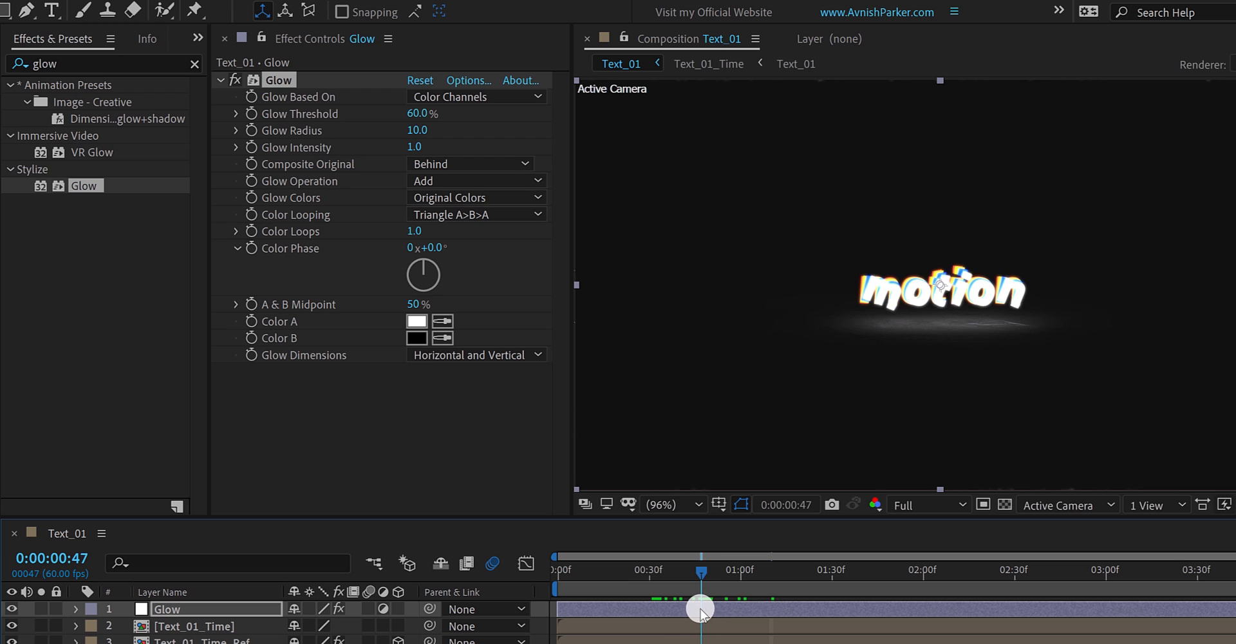
drag(700, 610, 828, 611)
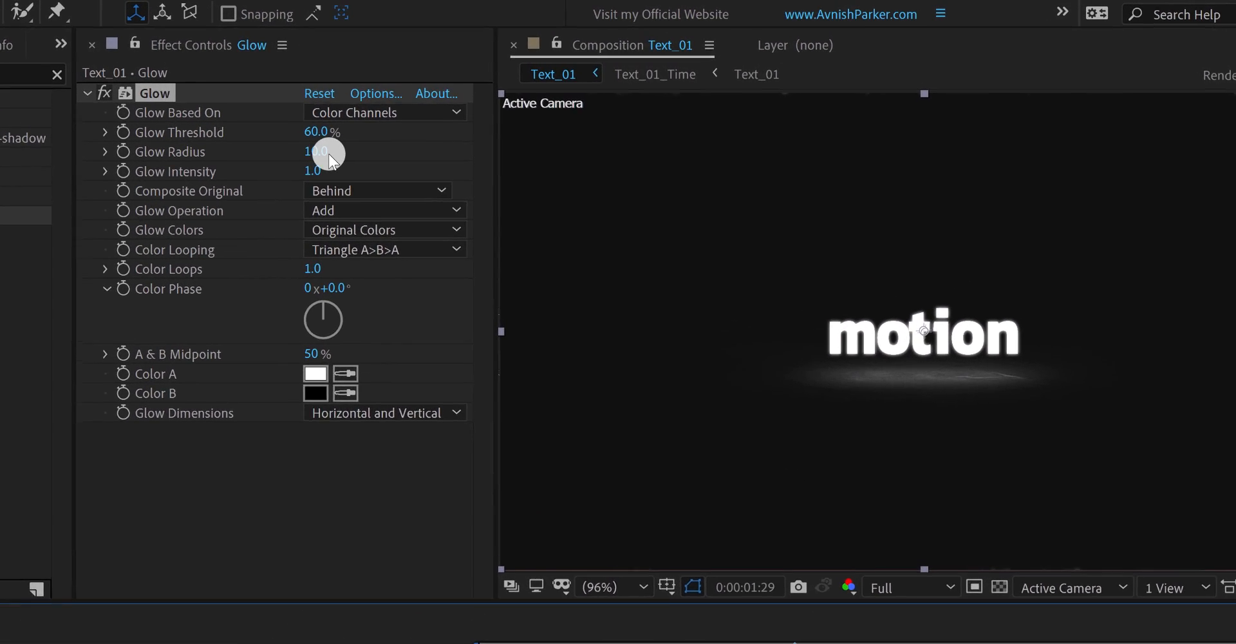
click(317, 151)
text(5)
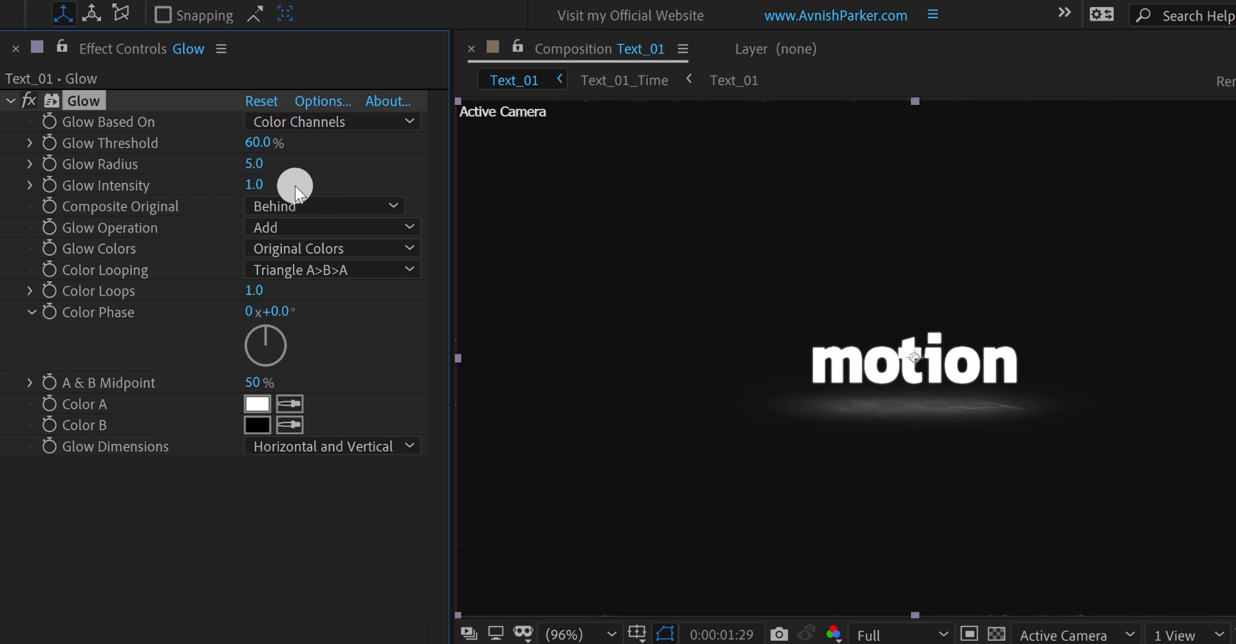
double_click(254, 184)
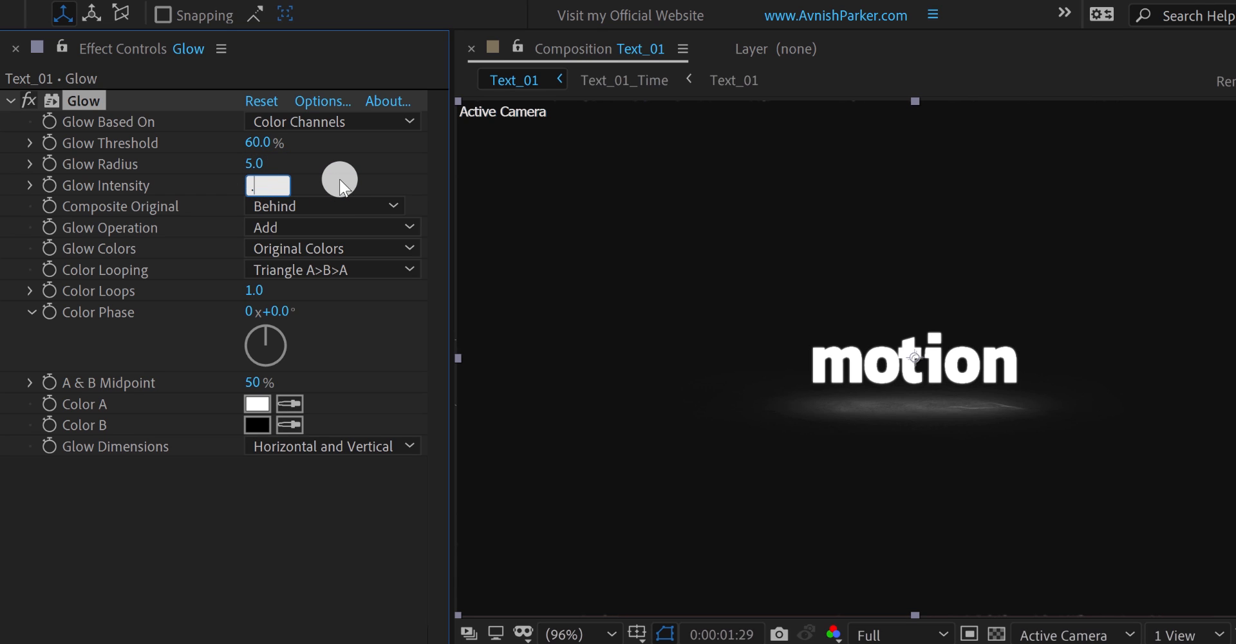